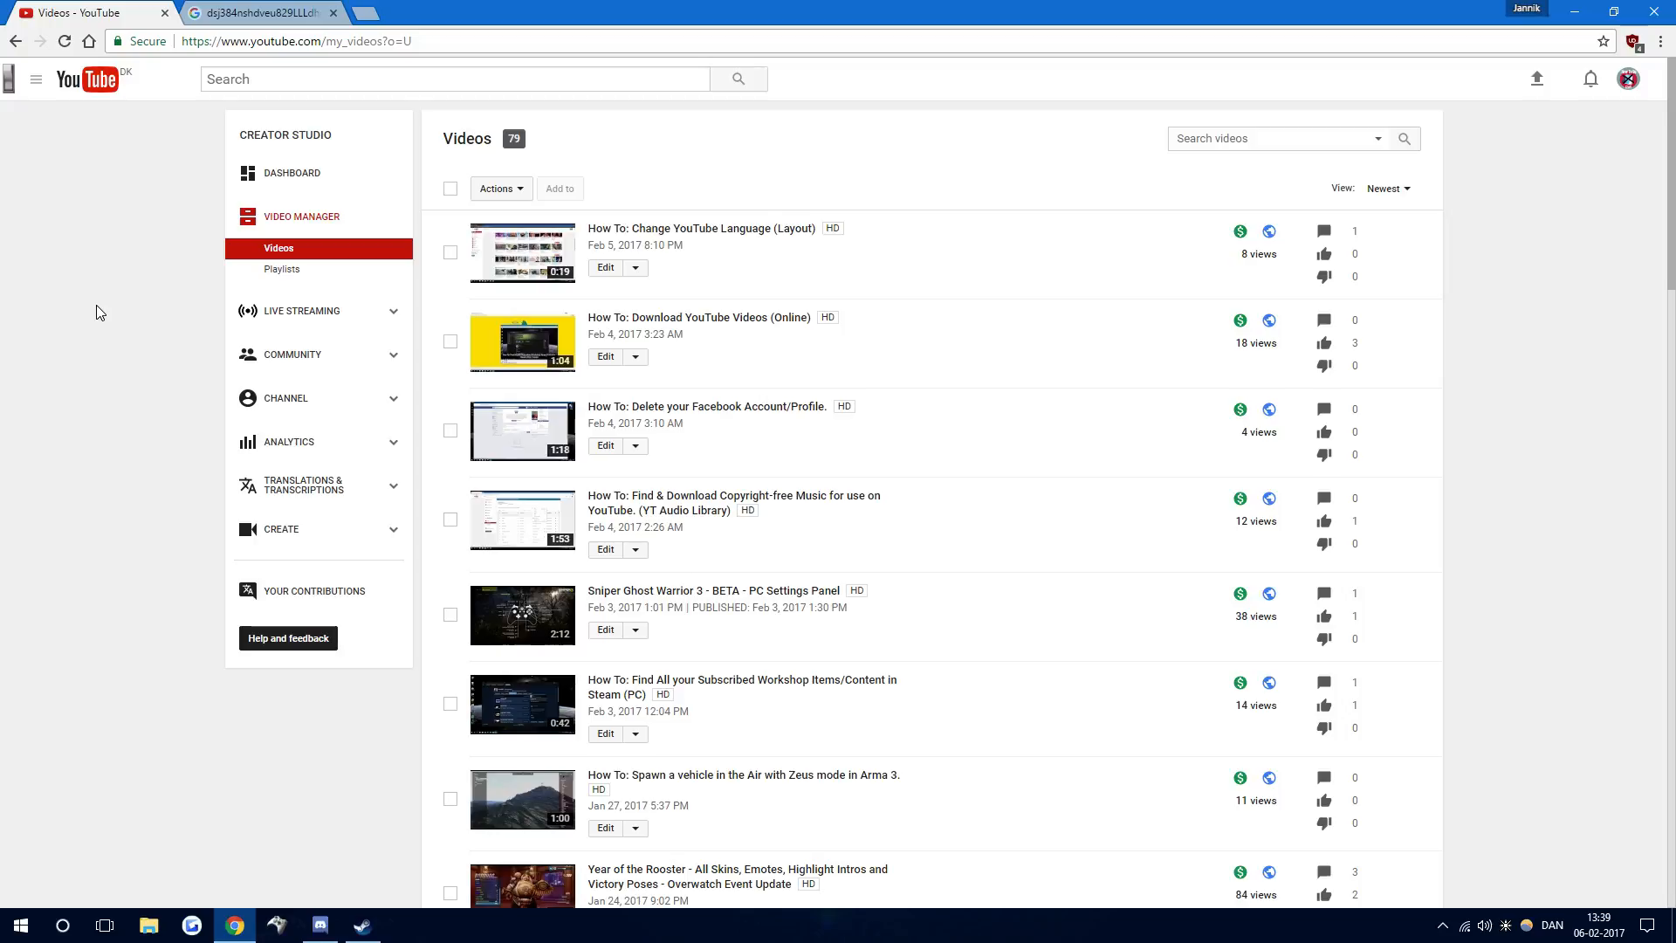
pyautogui.moveTo(356, 226)
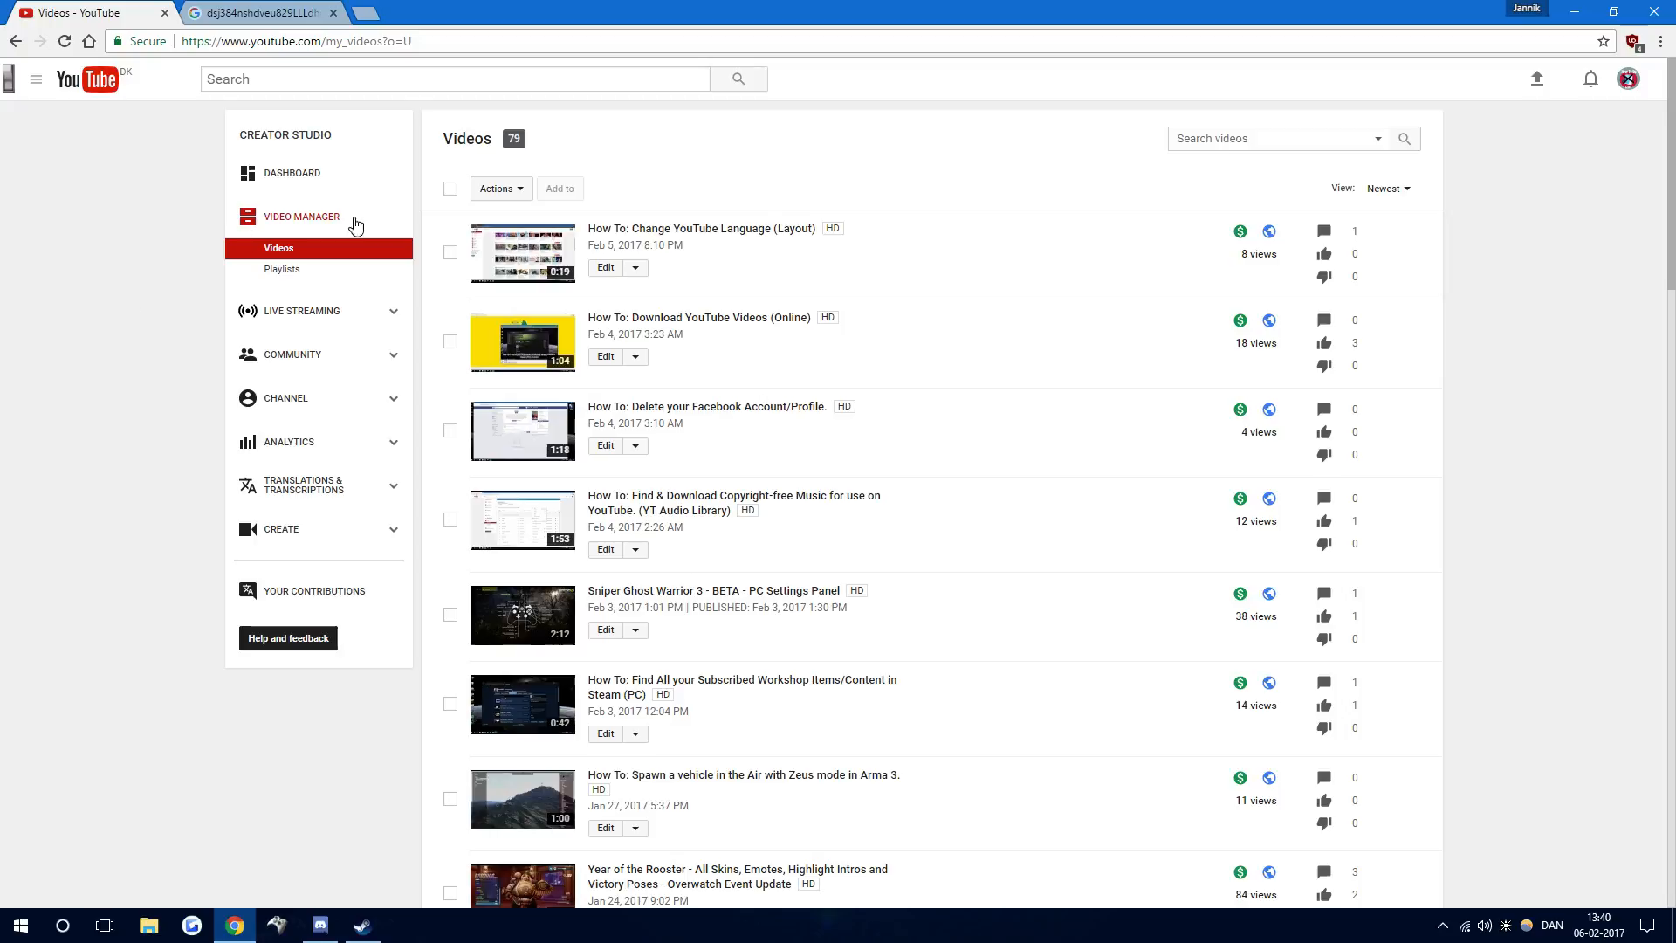
pyautogui.moveTo(477, 196)
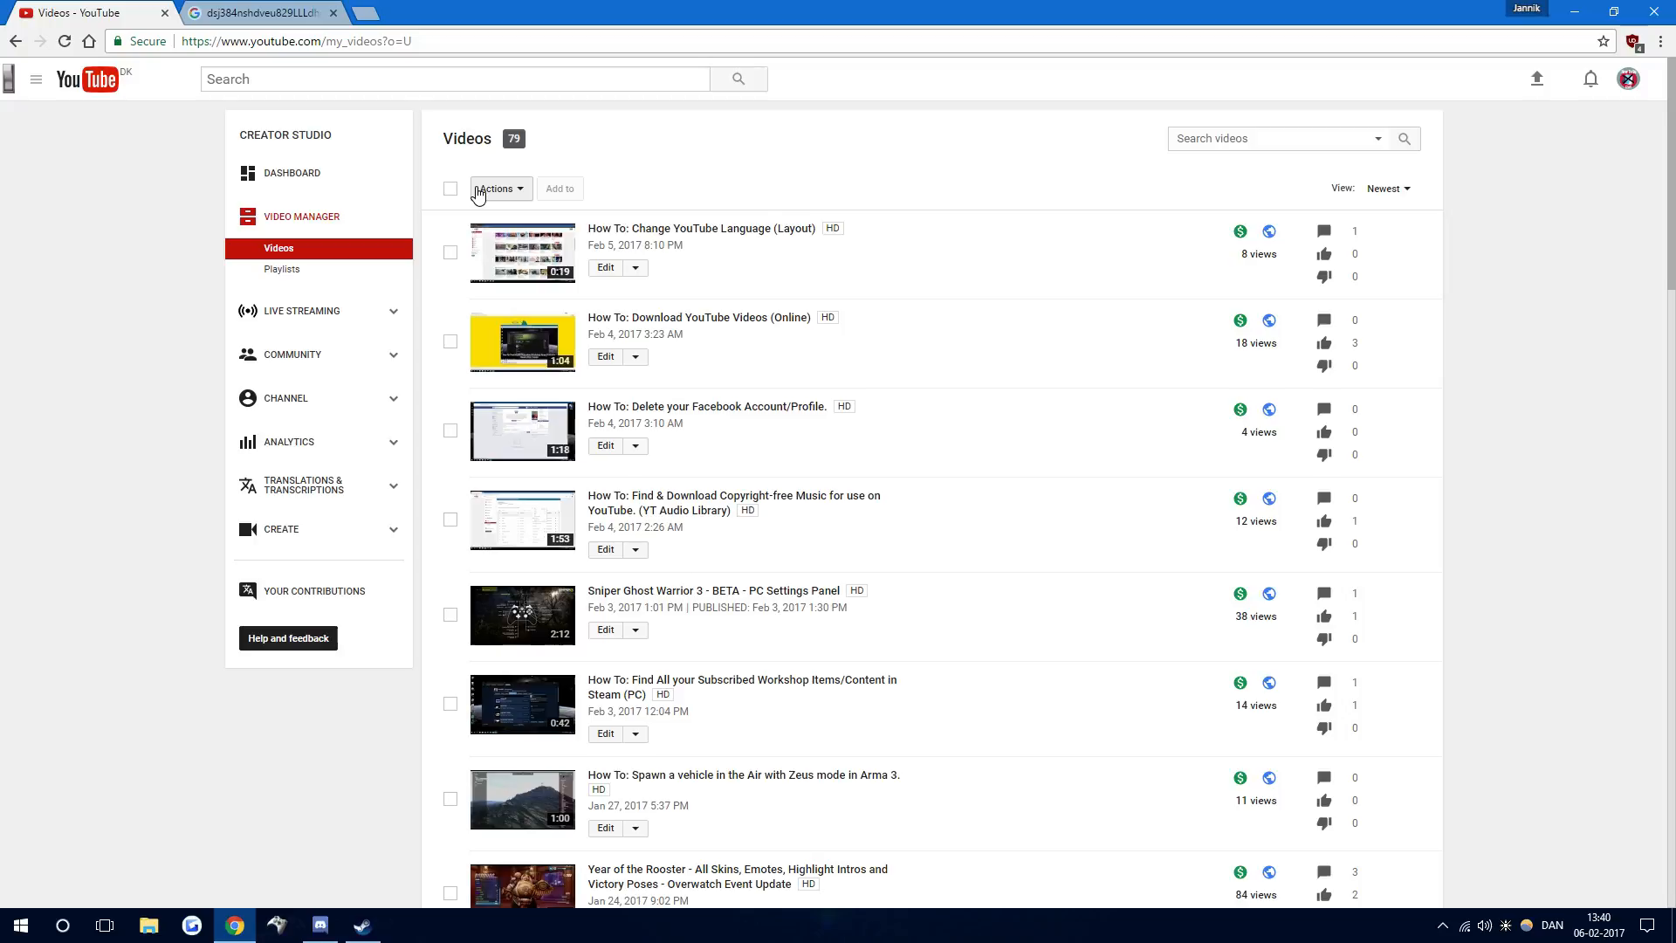
# Select all 79 channel videos using select-all and the 'Select all your videos' banner
pyautogui.click(451, 188)
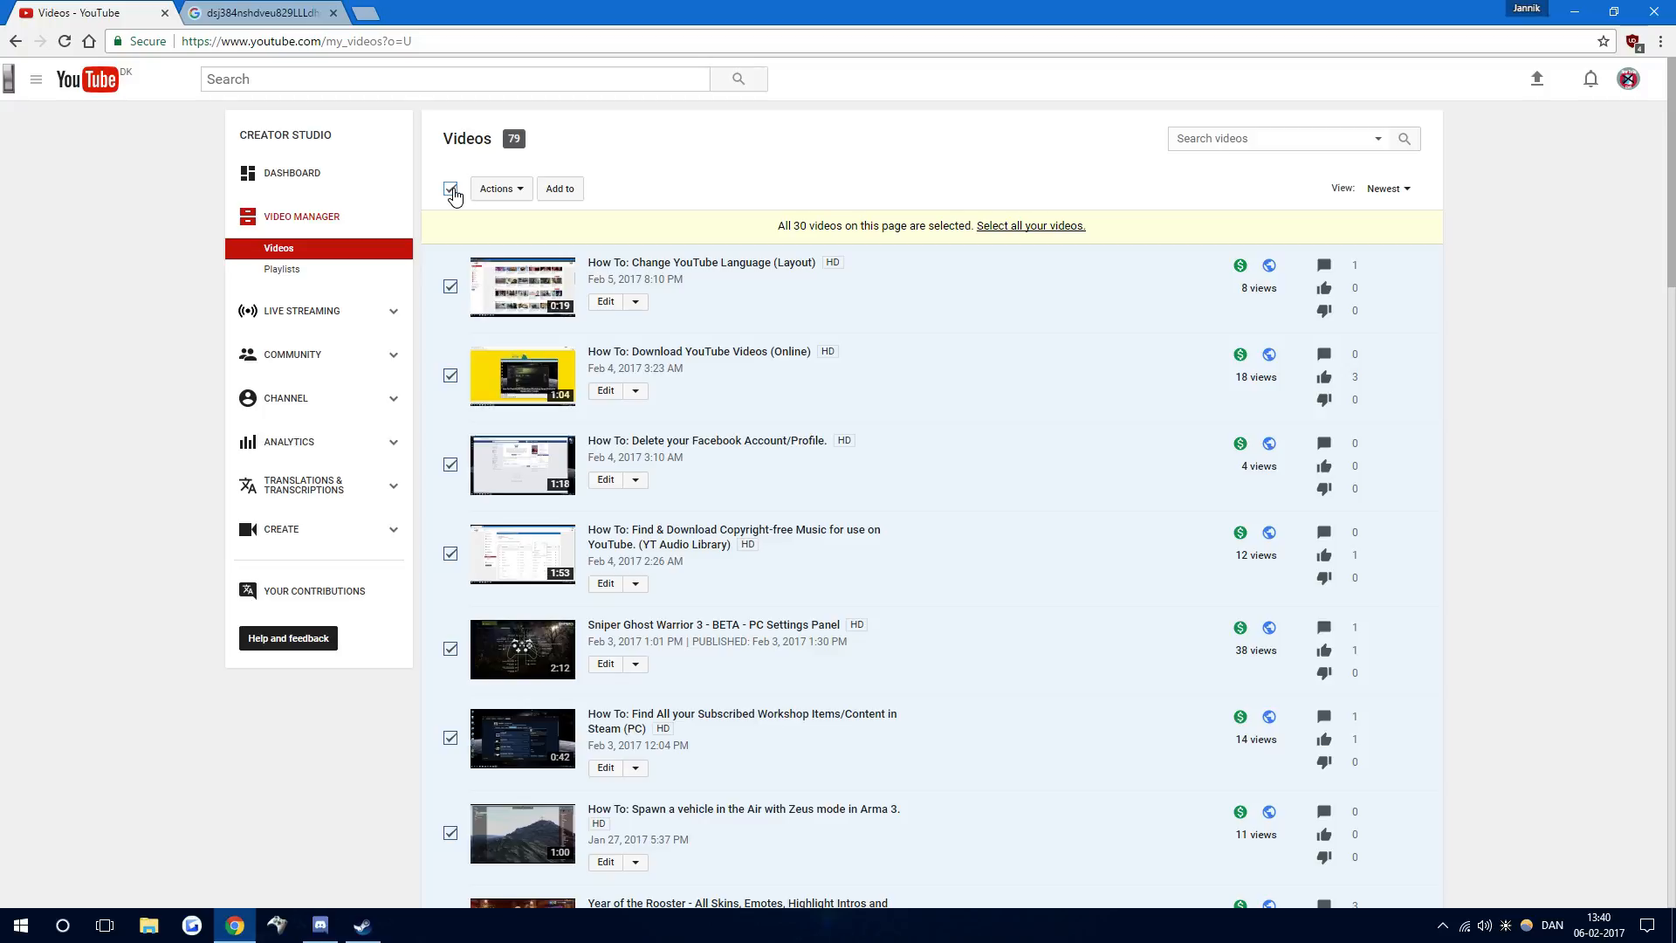
pyautogui.moveTo(313, 220)
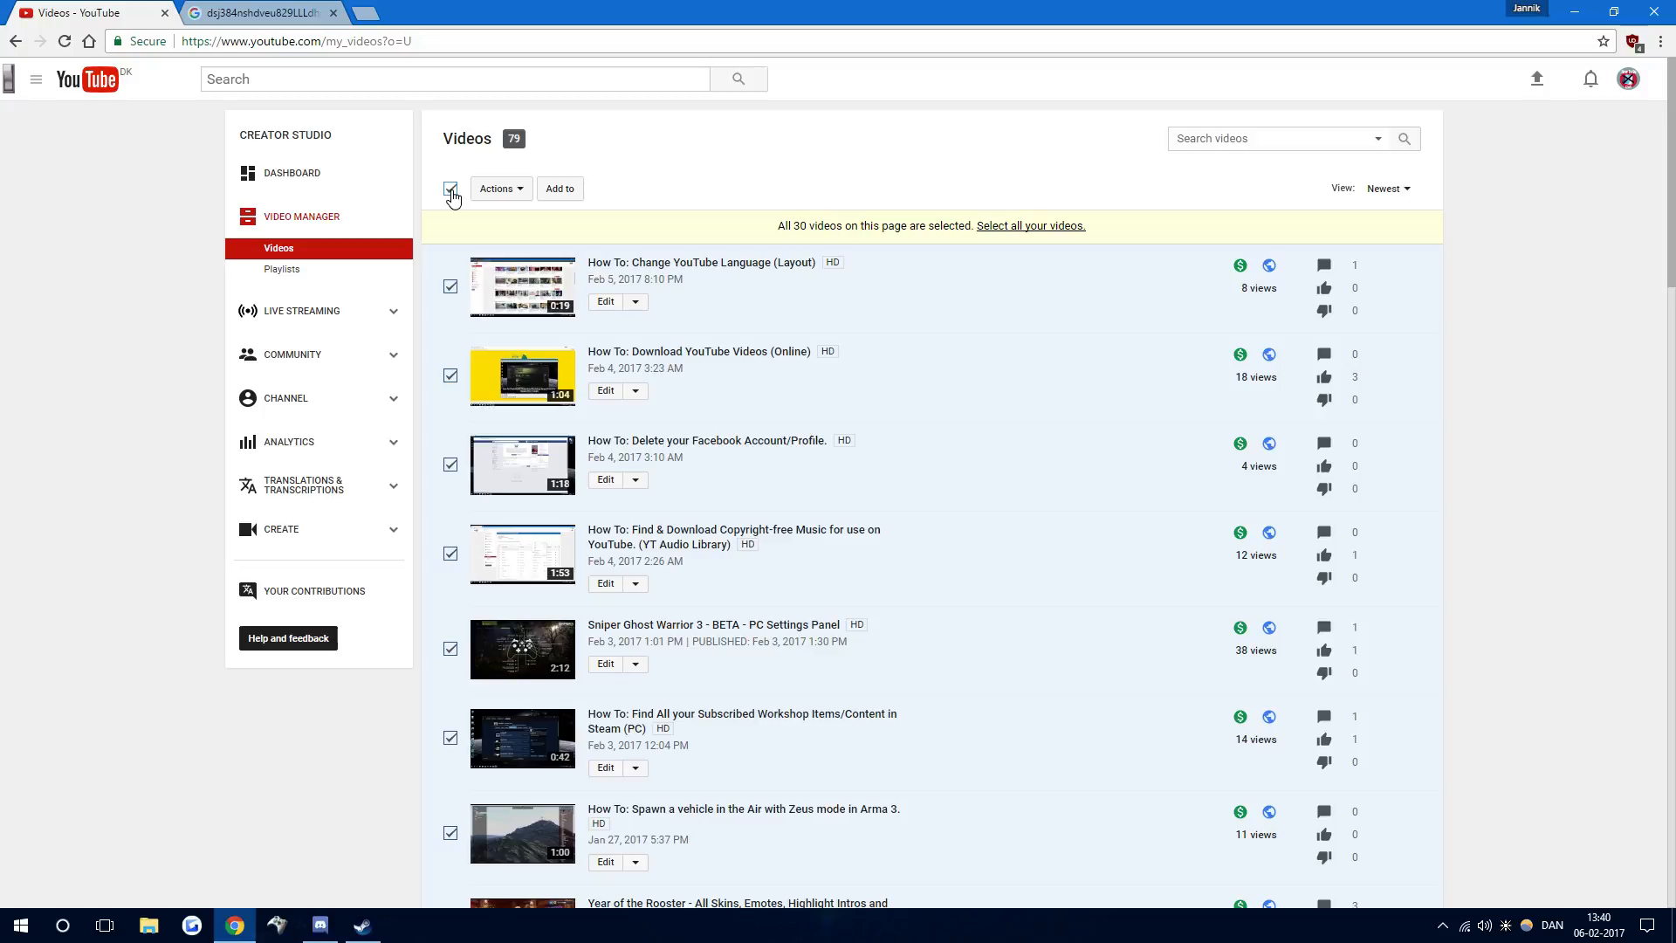
pyautogui.scroll(-3)
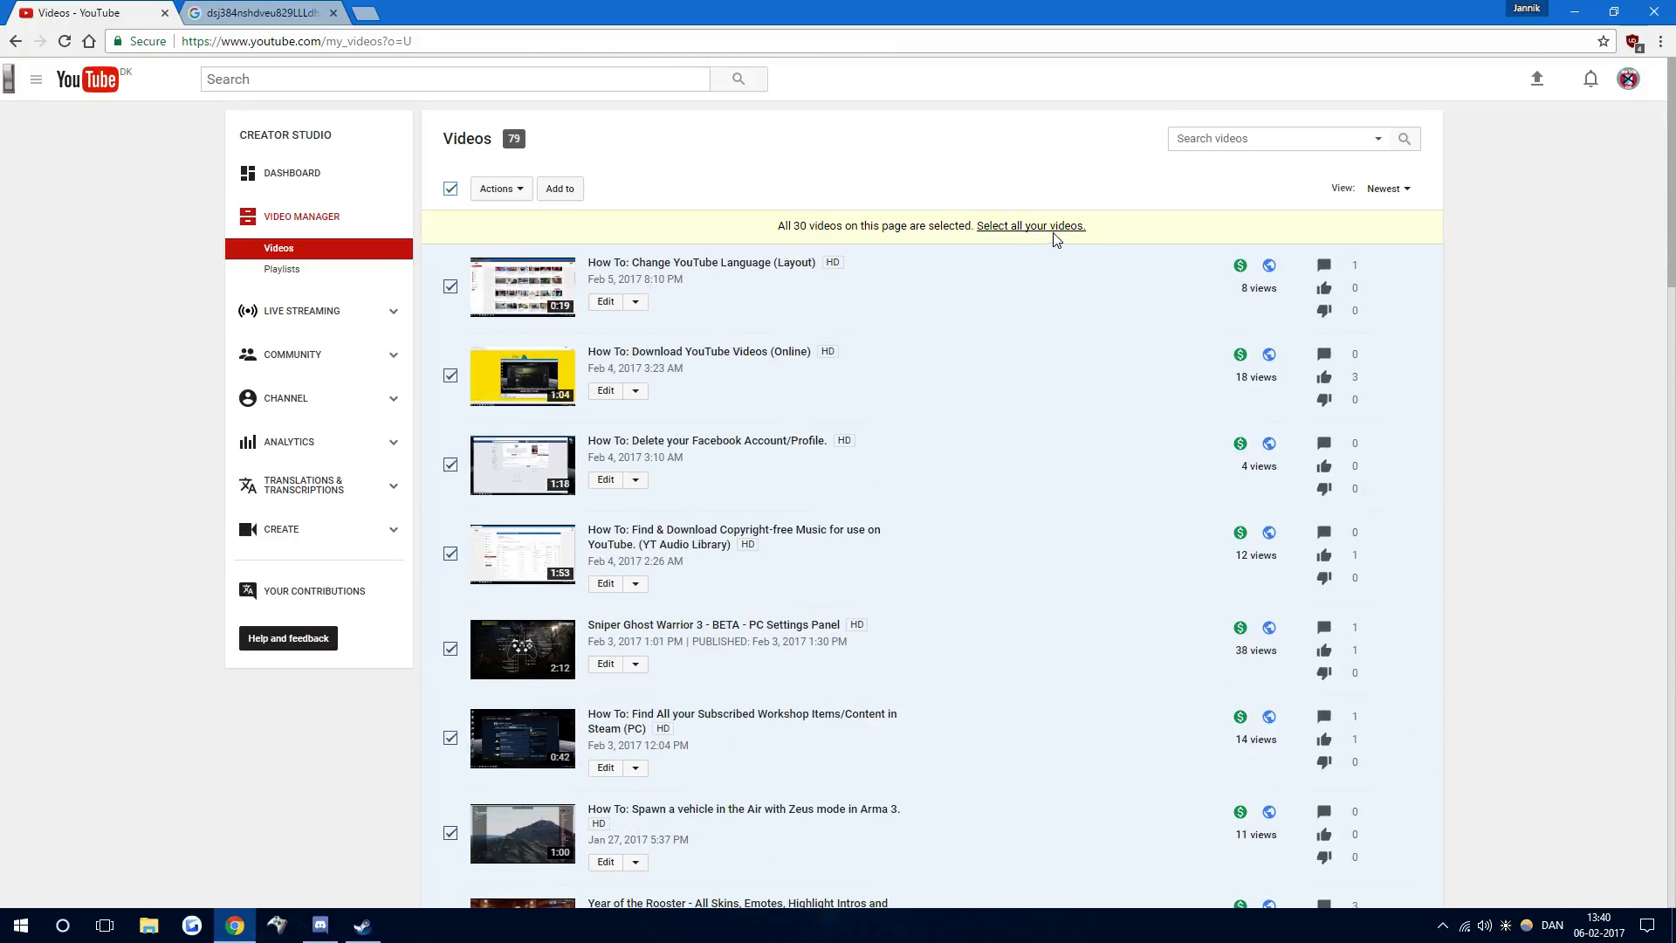
pyautogui.moveTo(1029, 225)
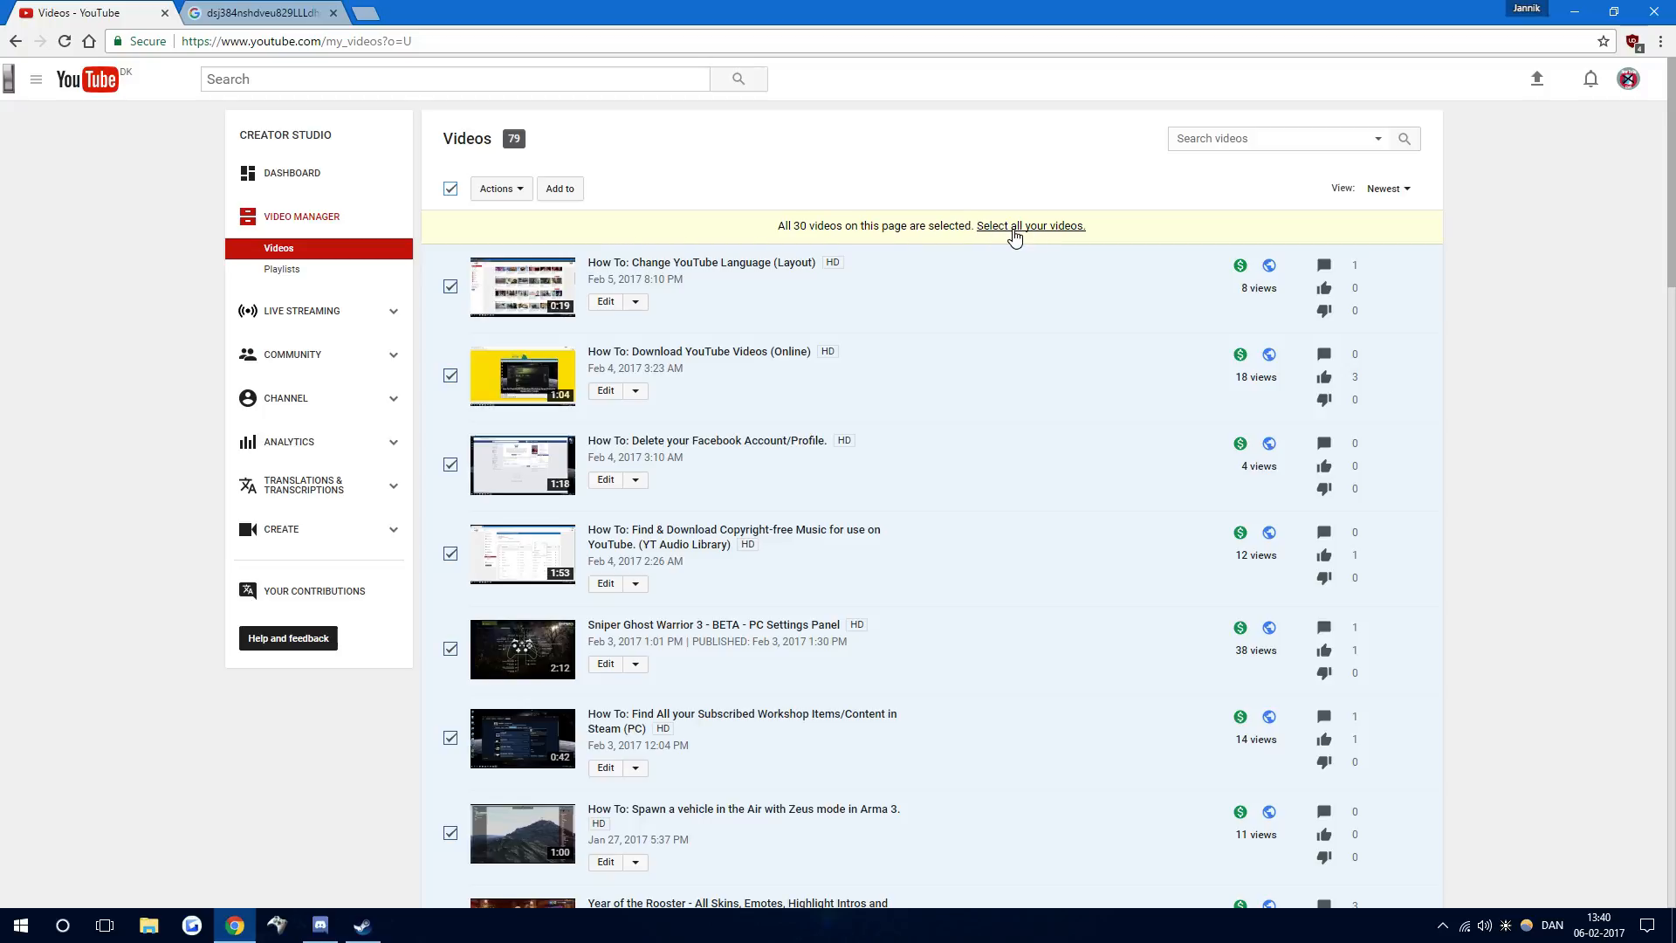
pyautogui.click(1029, 225)
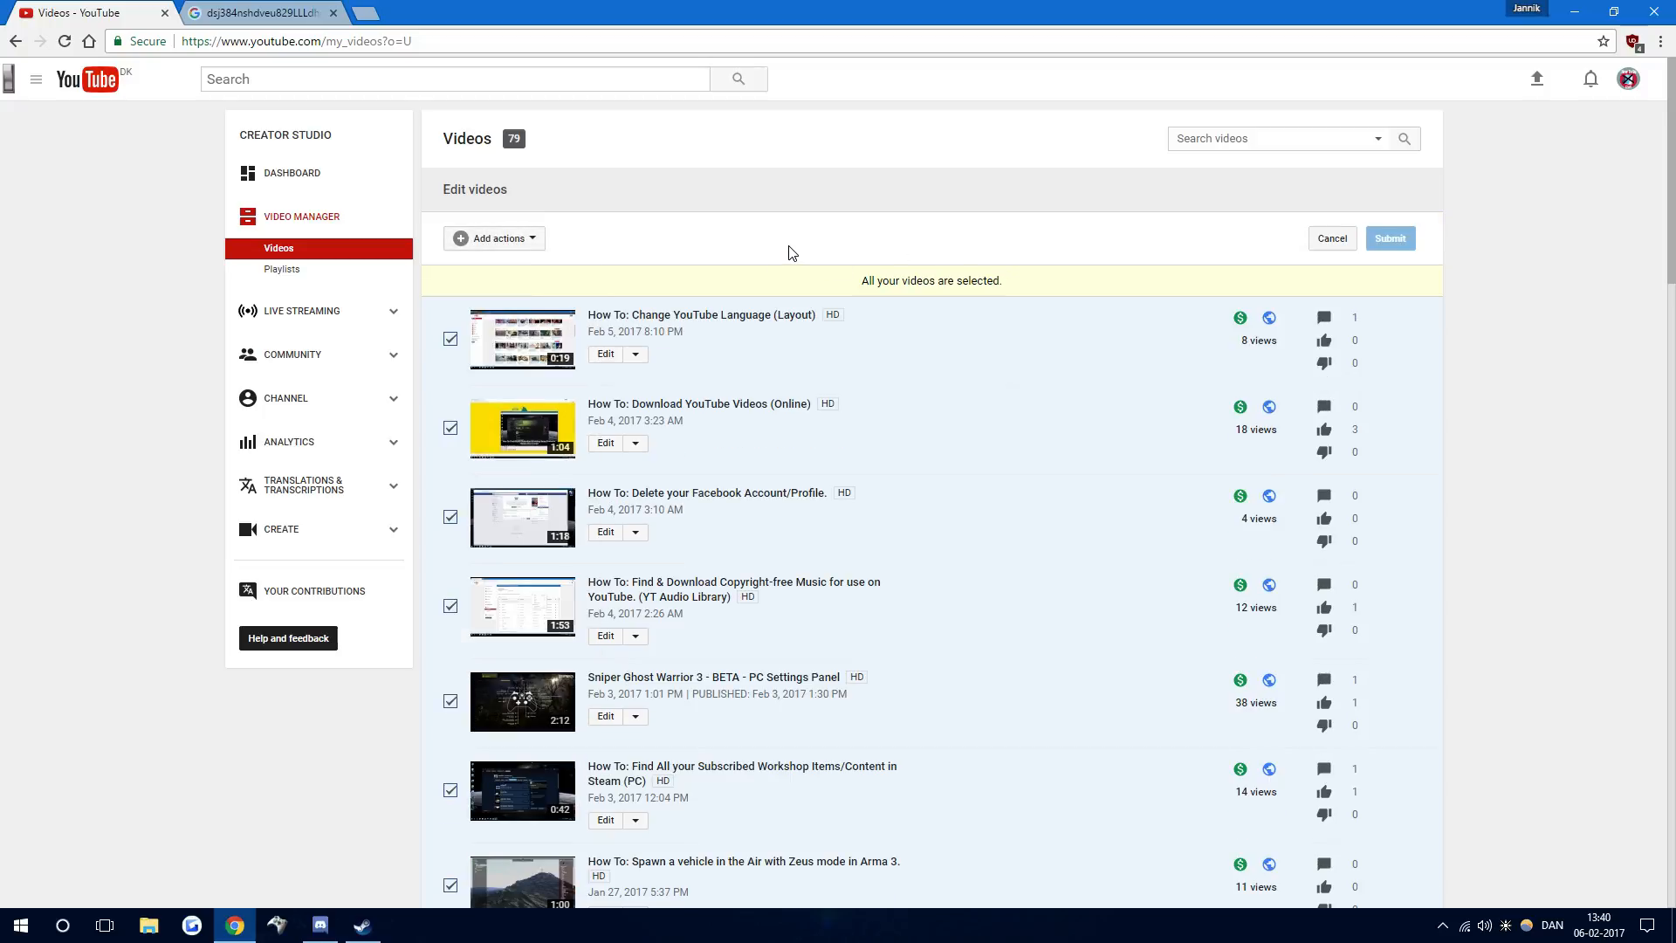
# Add a Description field to the bulk edit form via Add actions
pyautogui.click(494, 238)
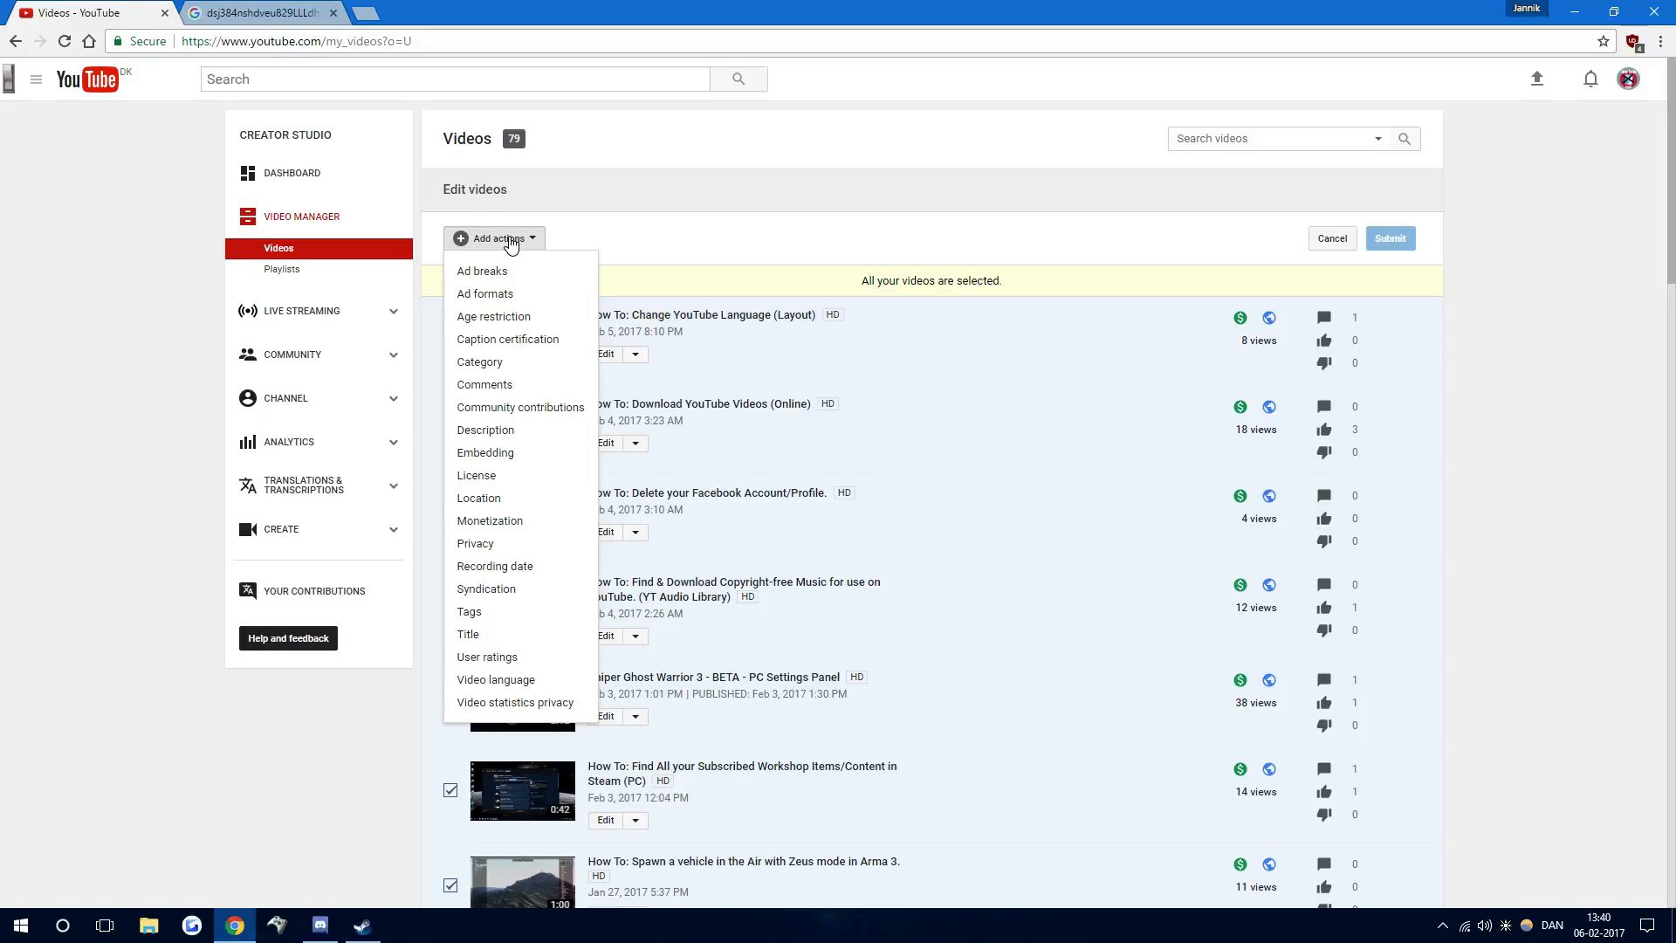
pyautogui.moveTo(479, 361)
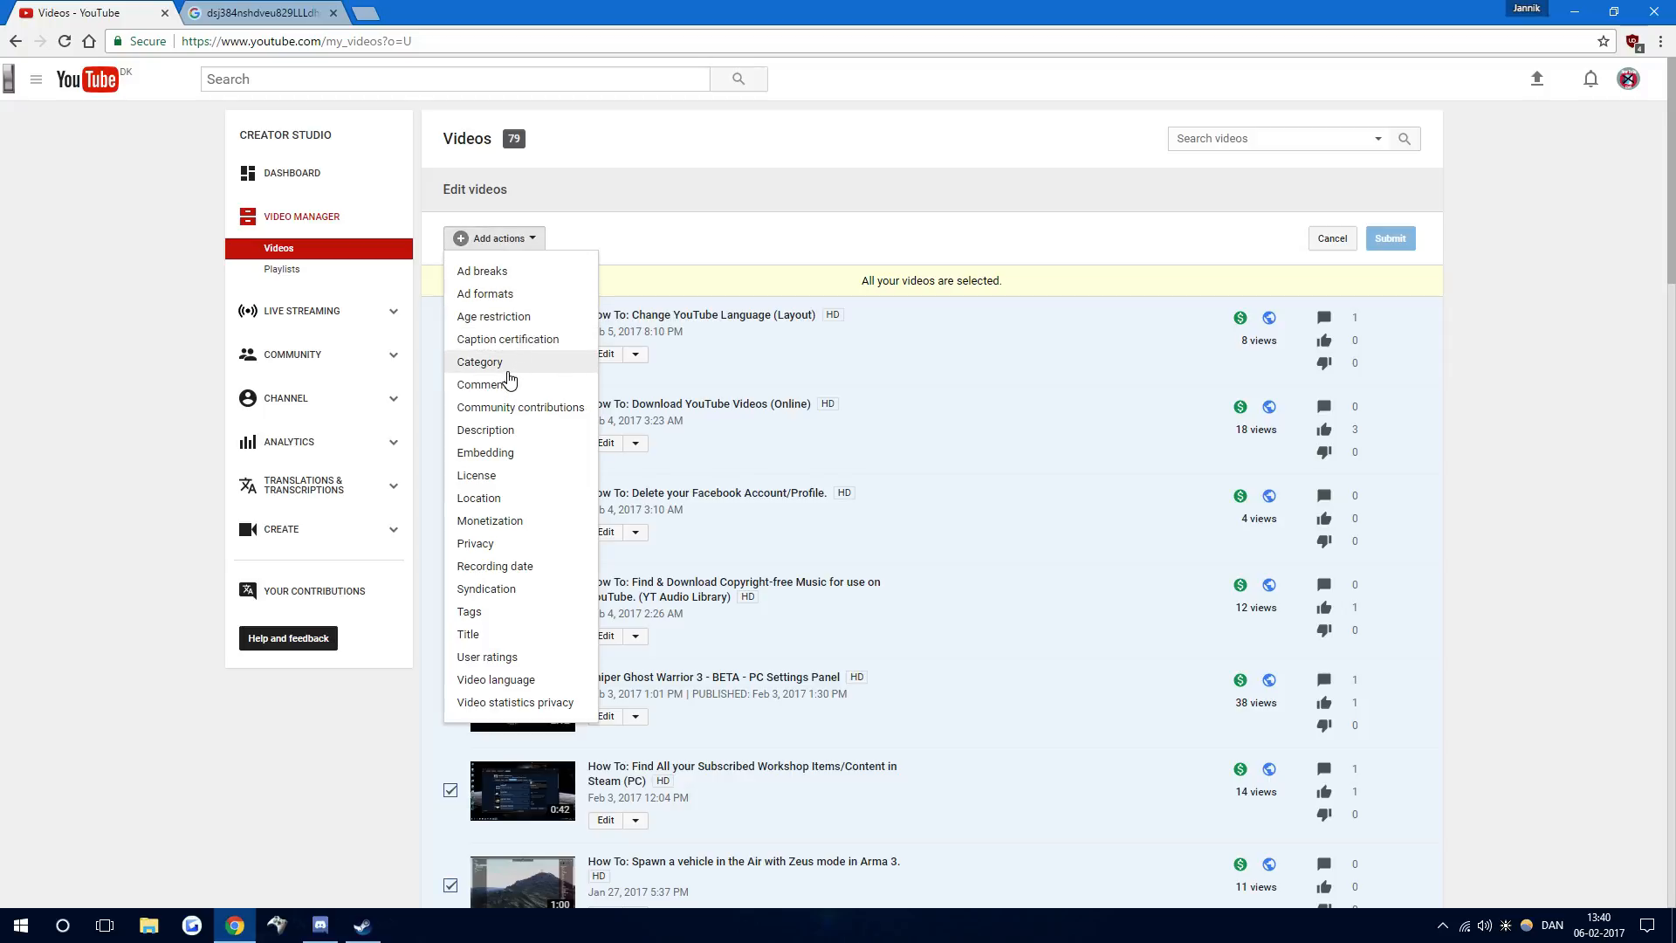
pyautogui.moveTo(509, 417)
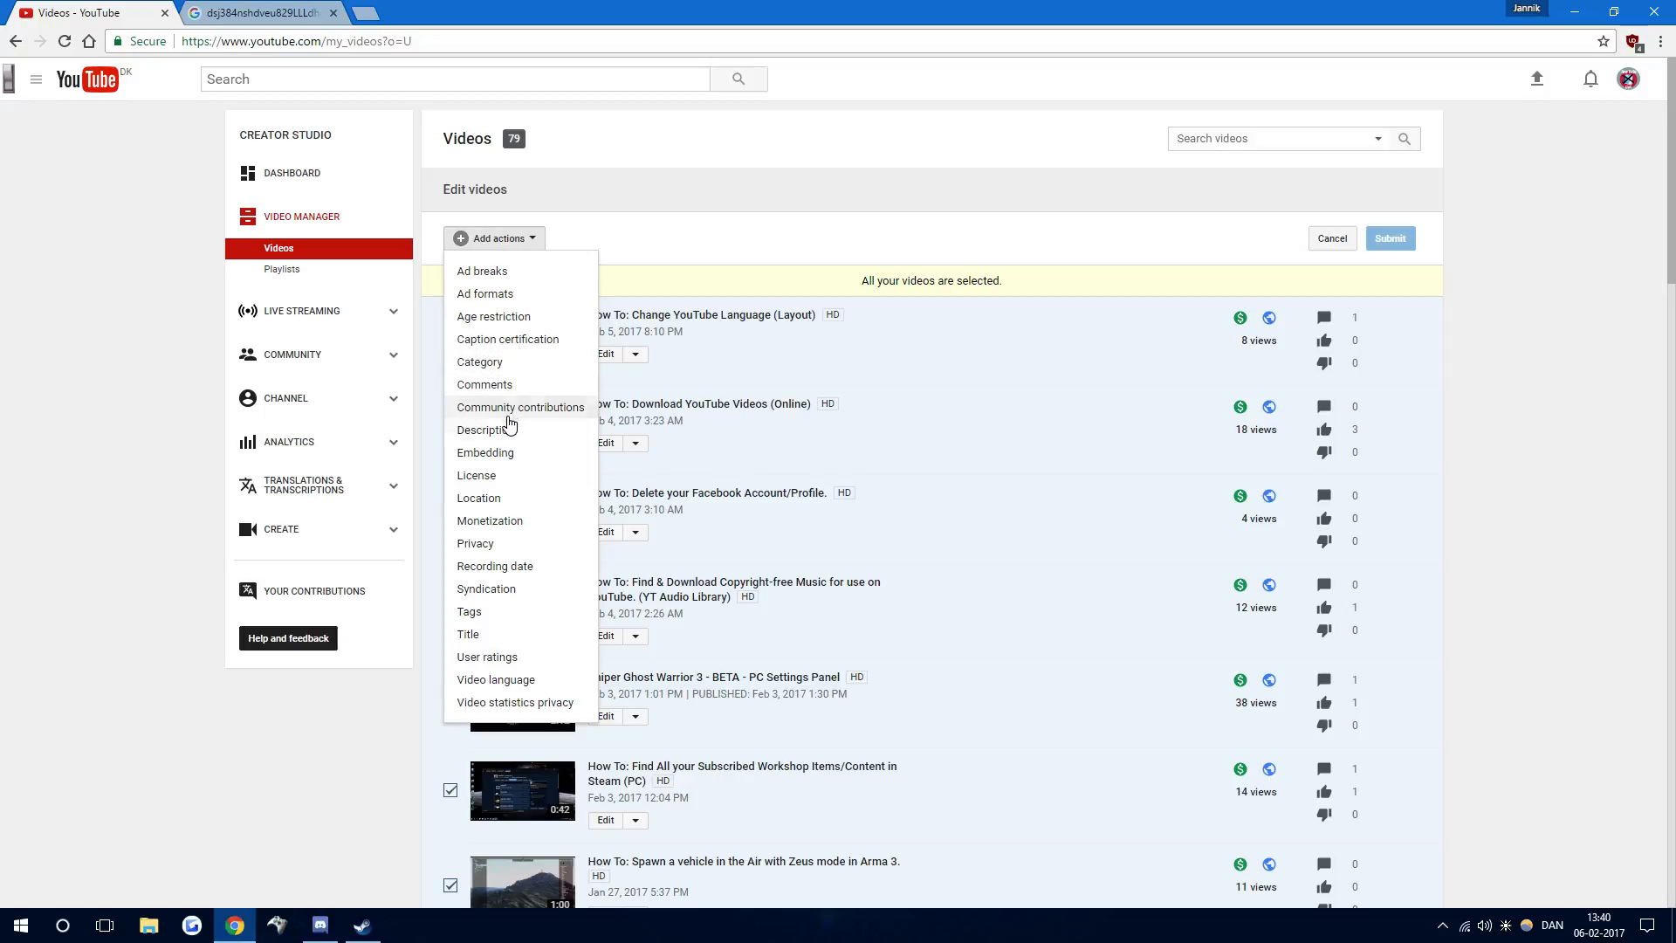
pyautogui.click(483, 428)
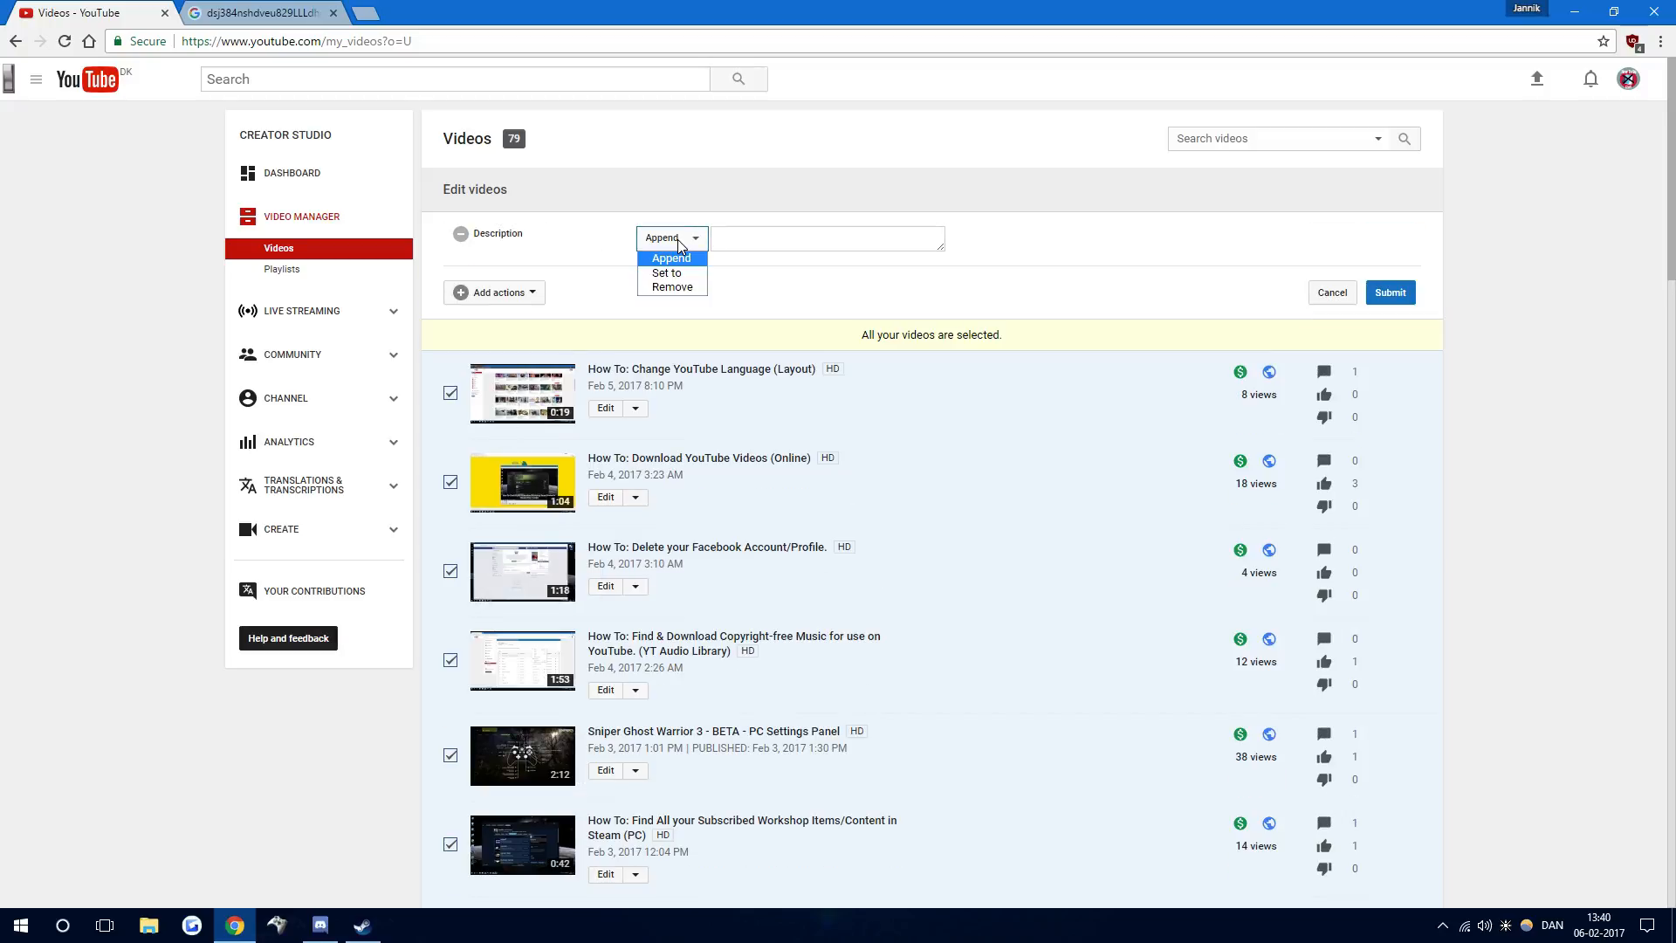
pyautogui.moveTo(671, 286)
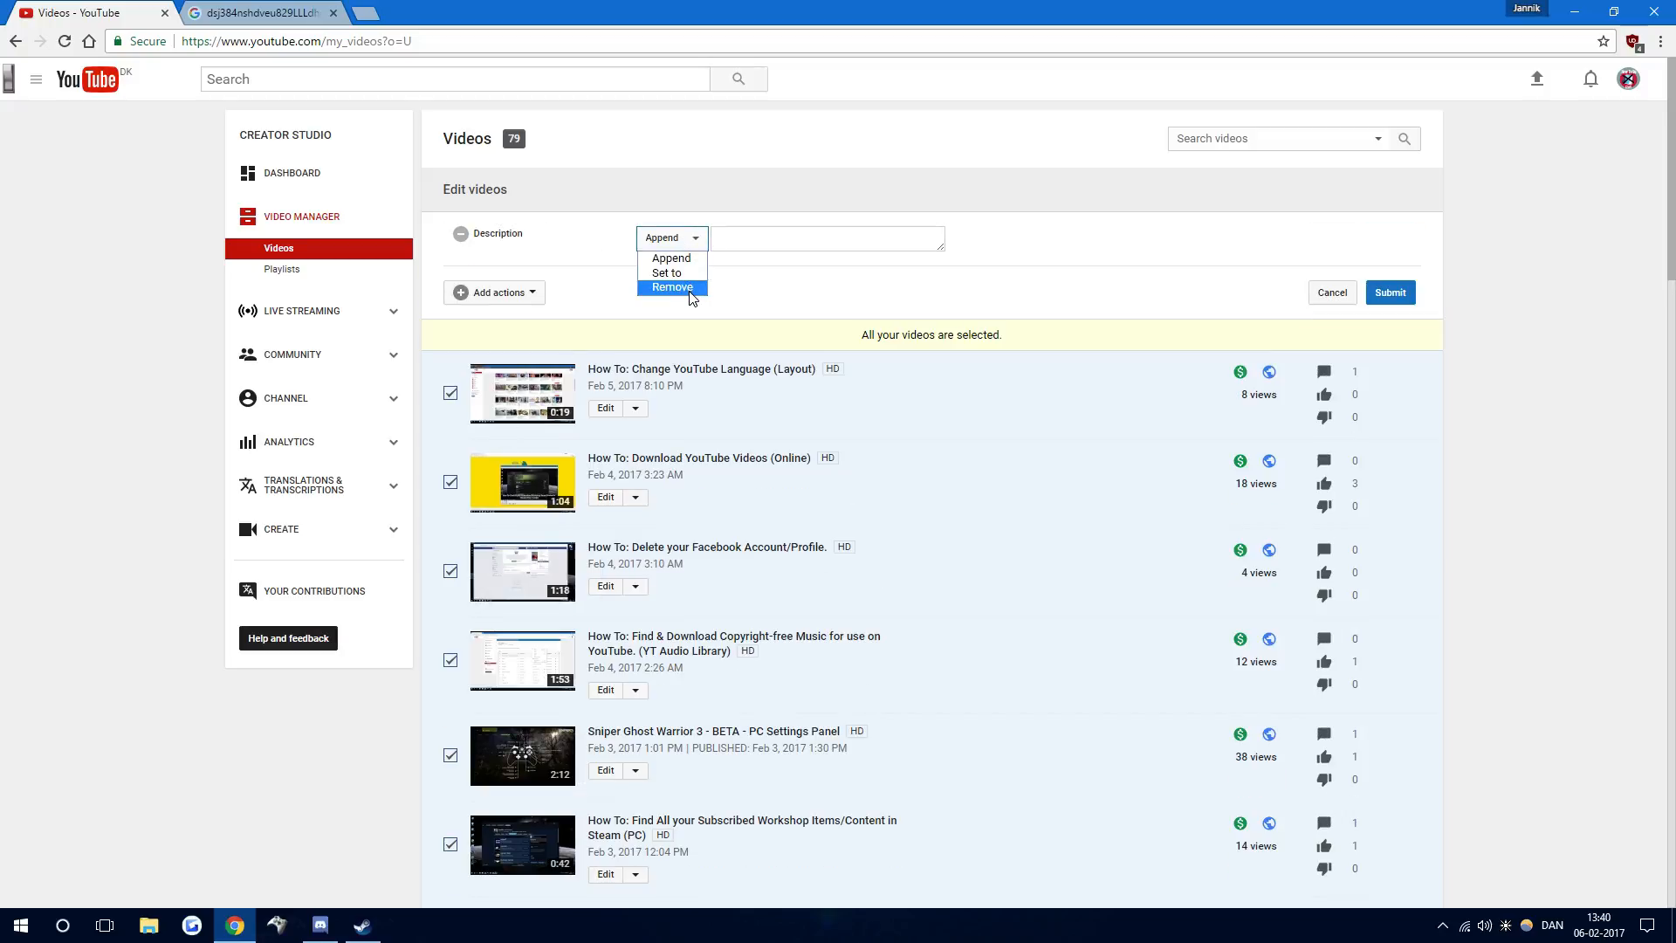
pyautogui.moveTo(666, 272)
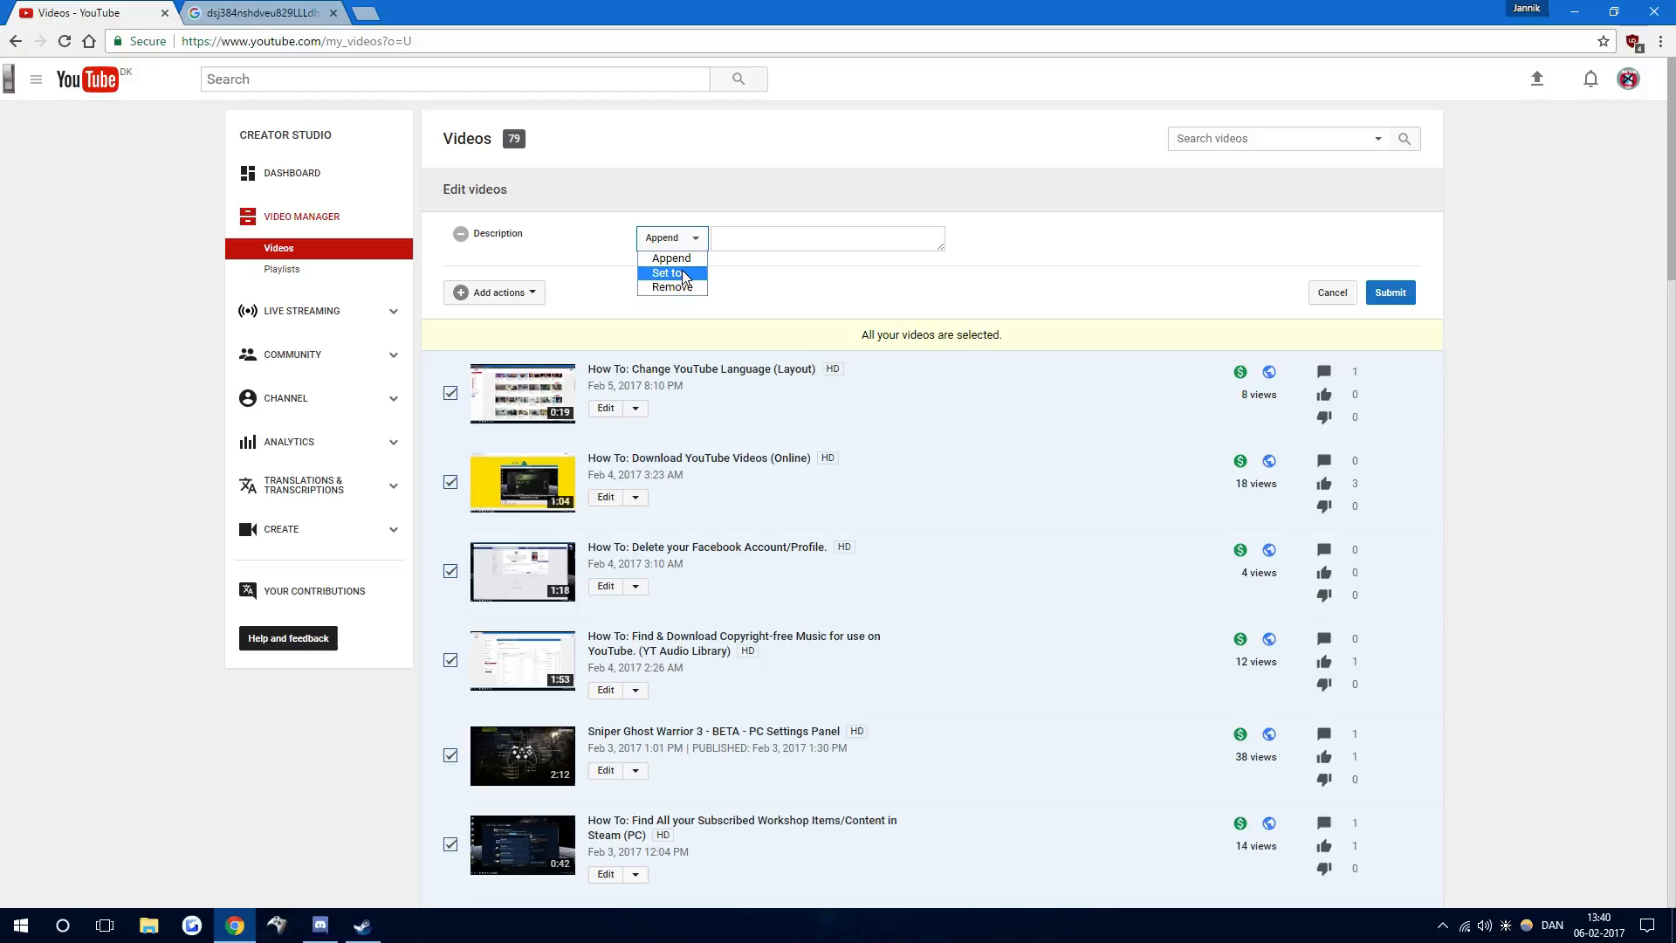
pyautogui.moveTo(671, 257)
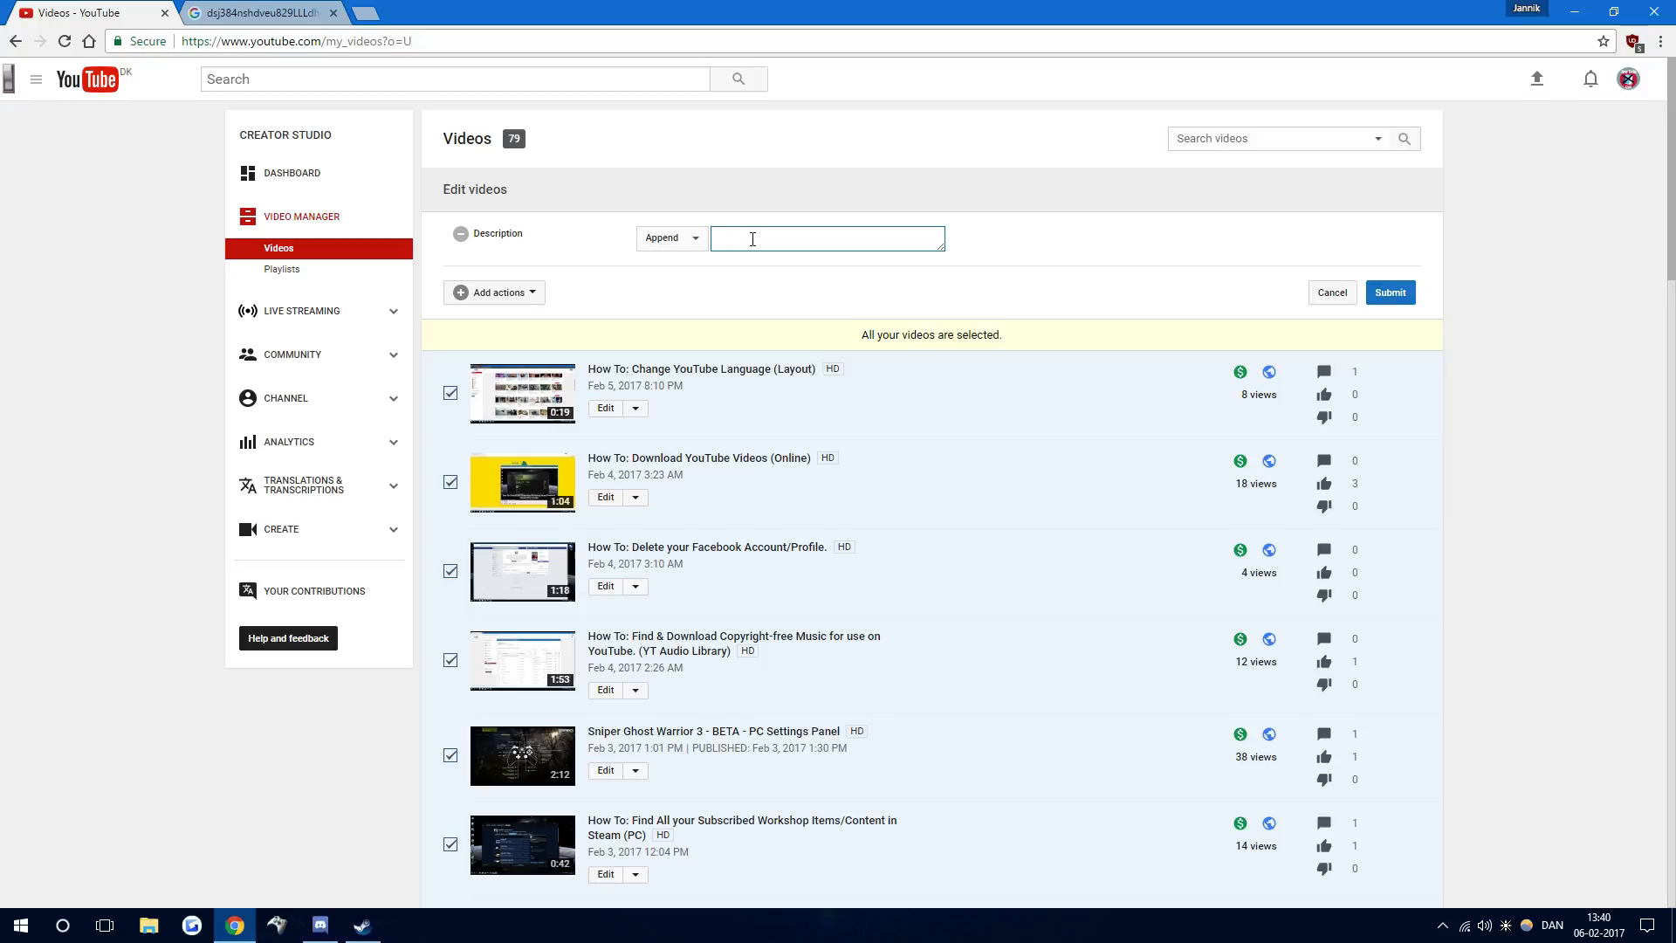
# Enter dsj384nshdveu829LLLdhdja122 as the appended description text and select it
pyautogui.write('dsj384nshdveu829LLLdhdja122')
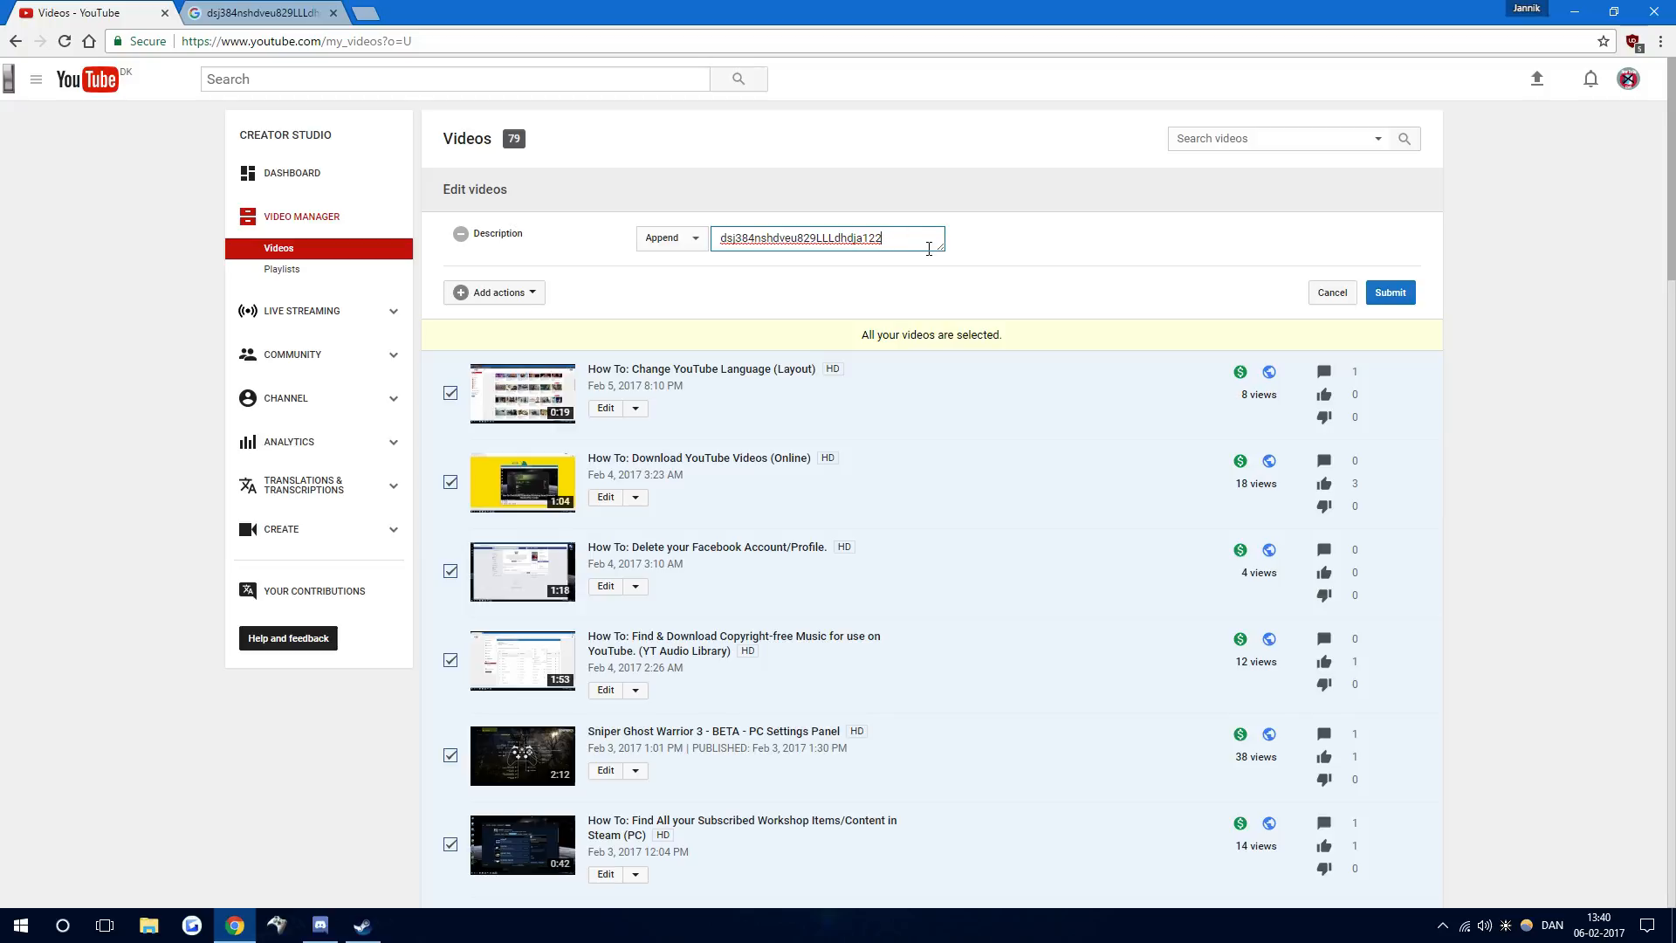
pyautogui.moveTo(908, 241)
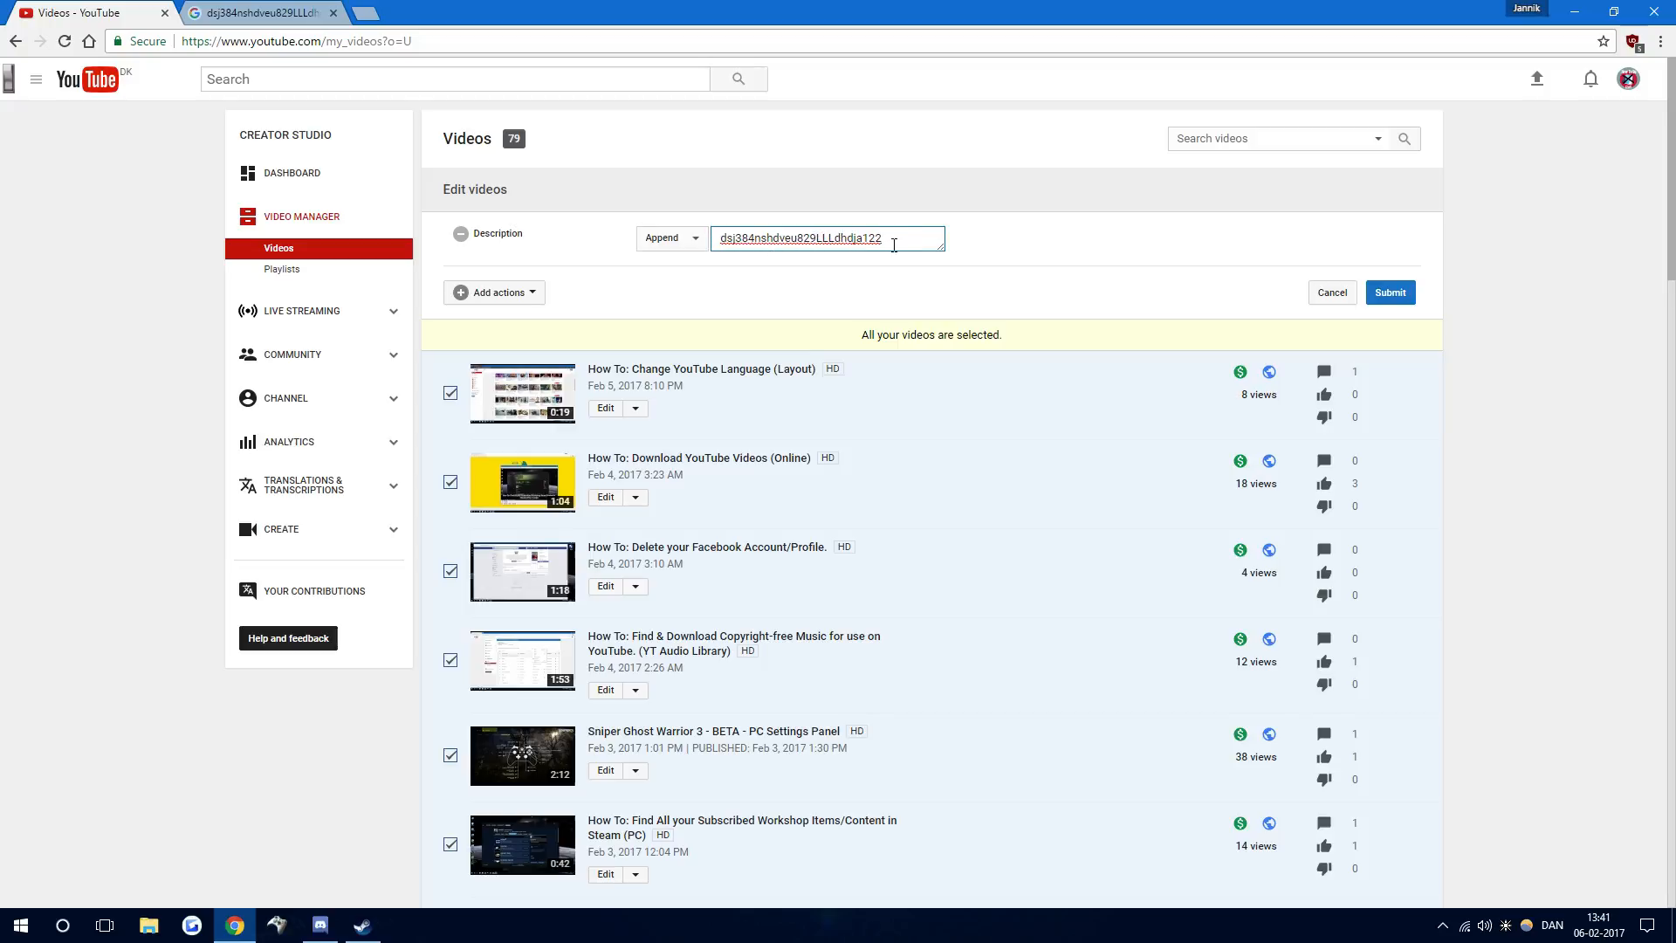
pyautogui.tripleClick(825, 237)
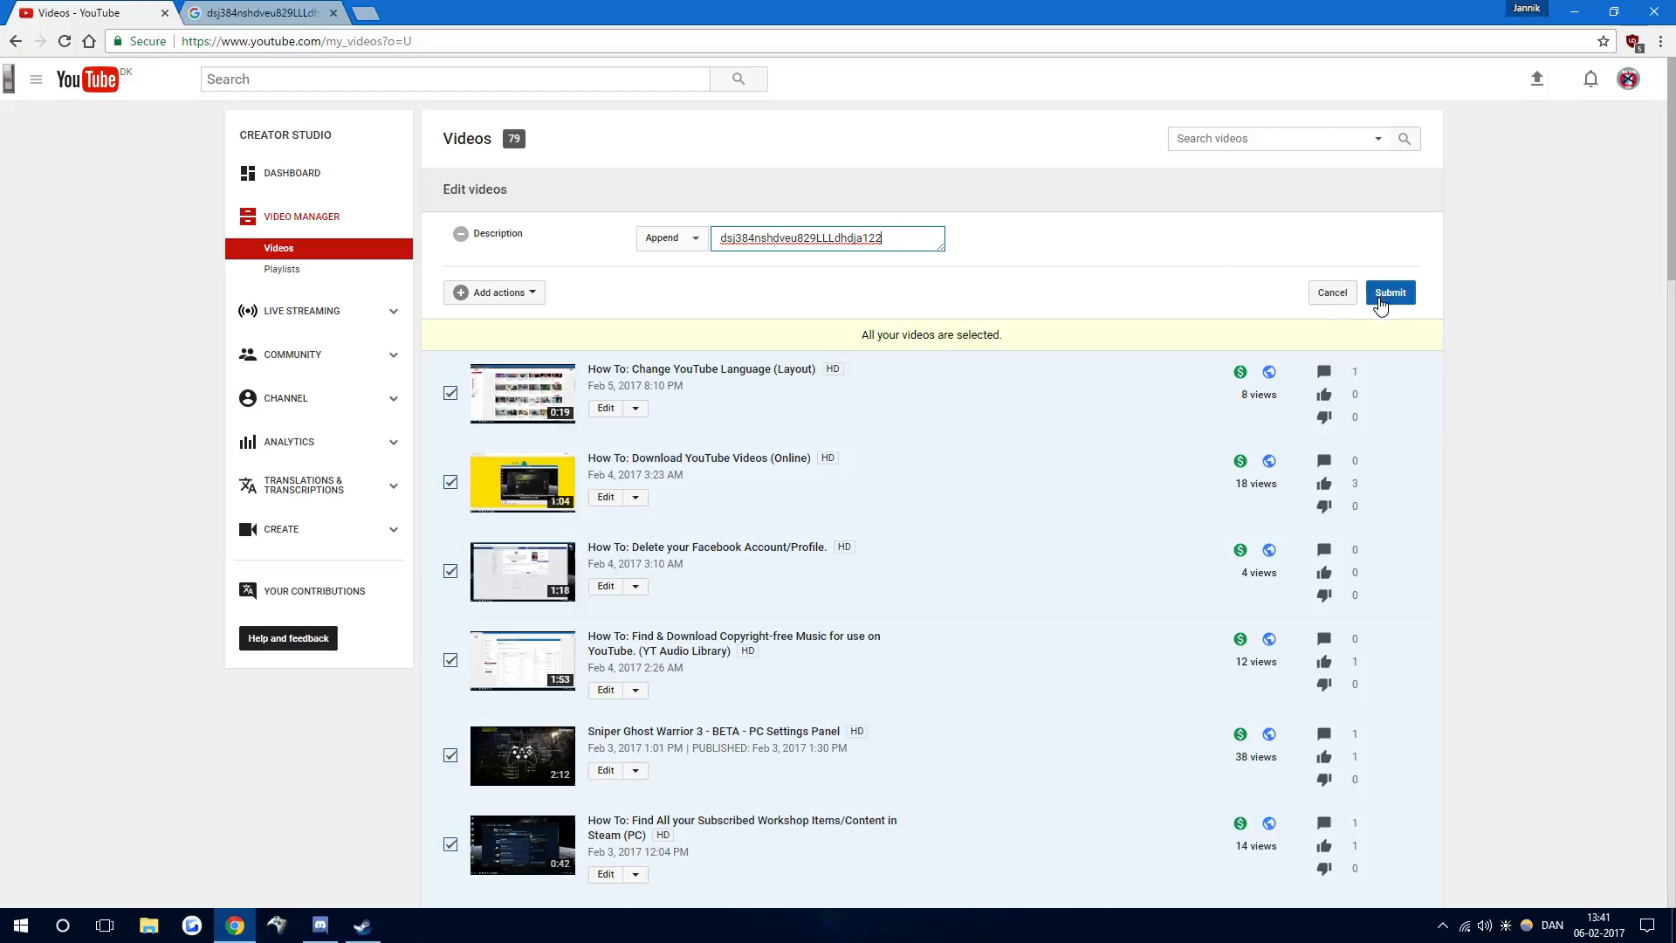
pyautogui.moveTo(1332, 291)
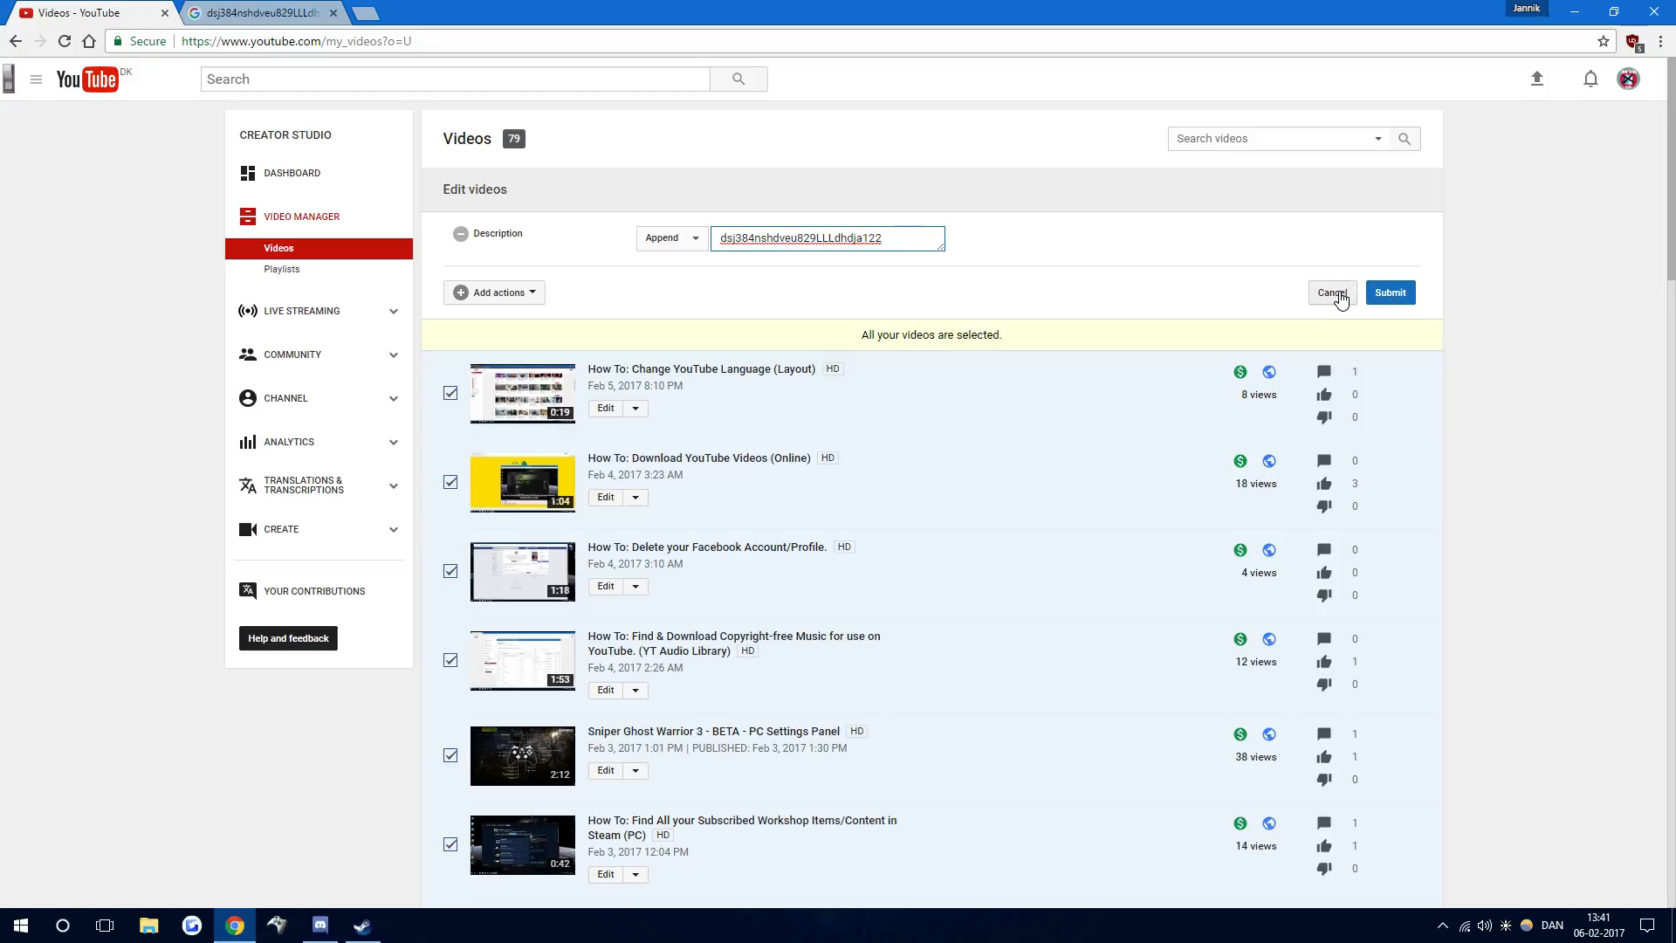
pyautogui.click(1330, 292)
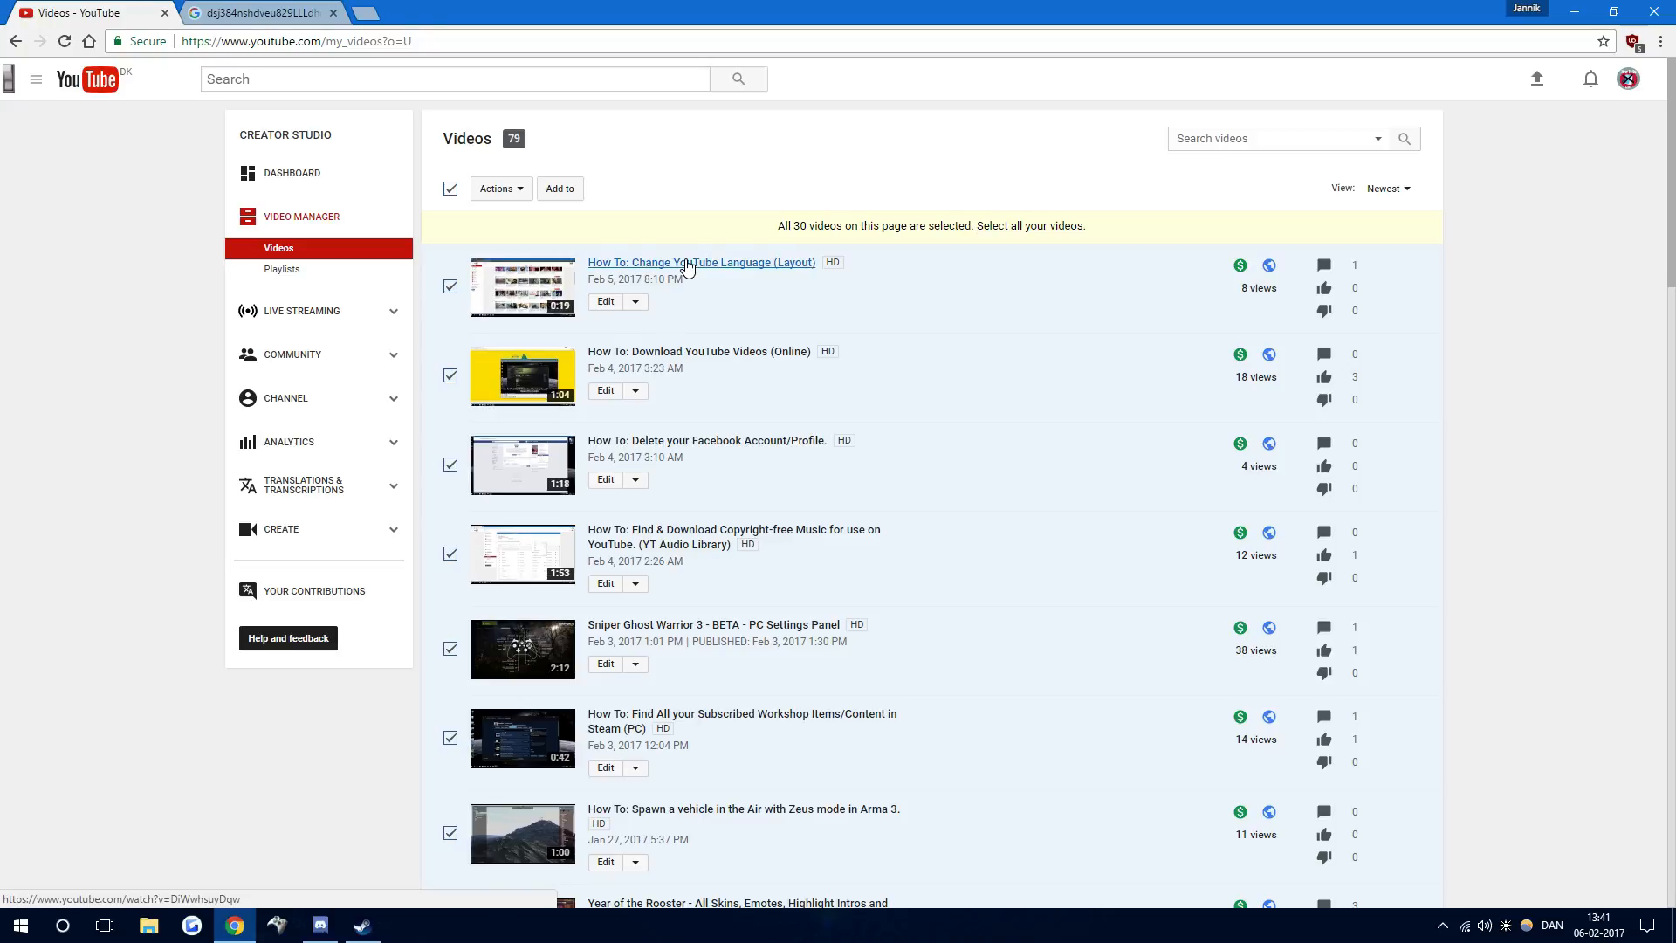
pyautogui.click(701, 262)
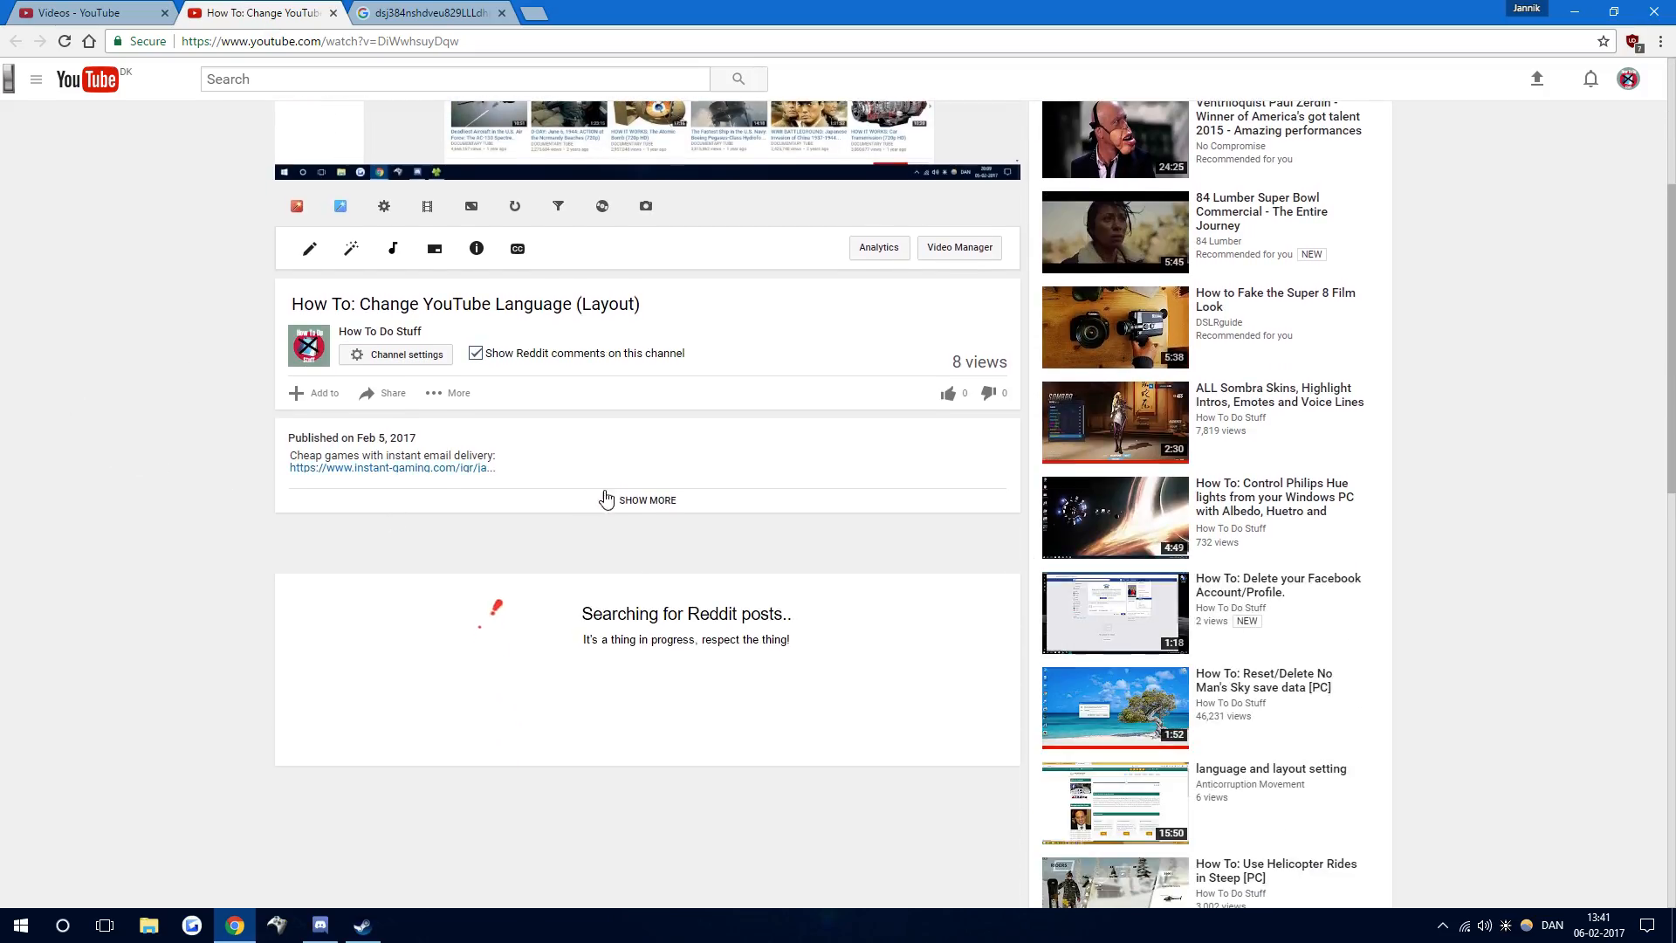
pyautogui.click(646, 499)
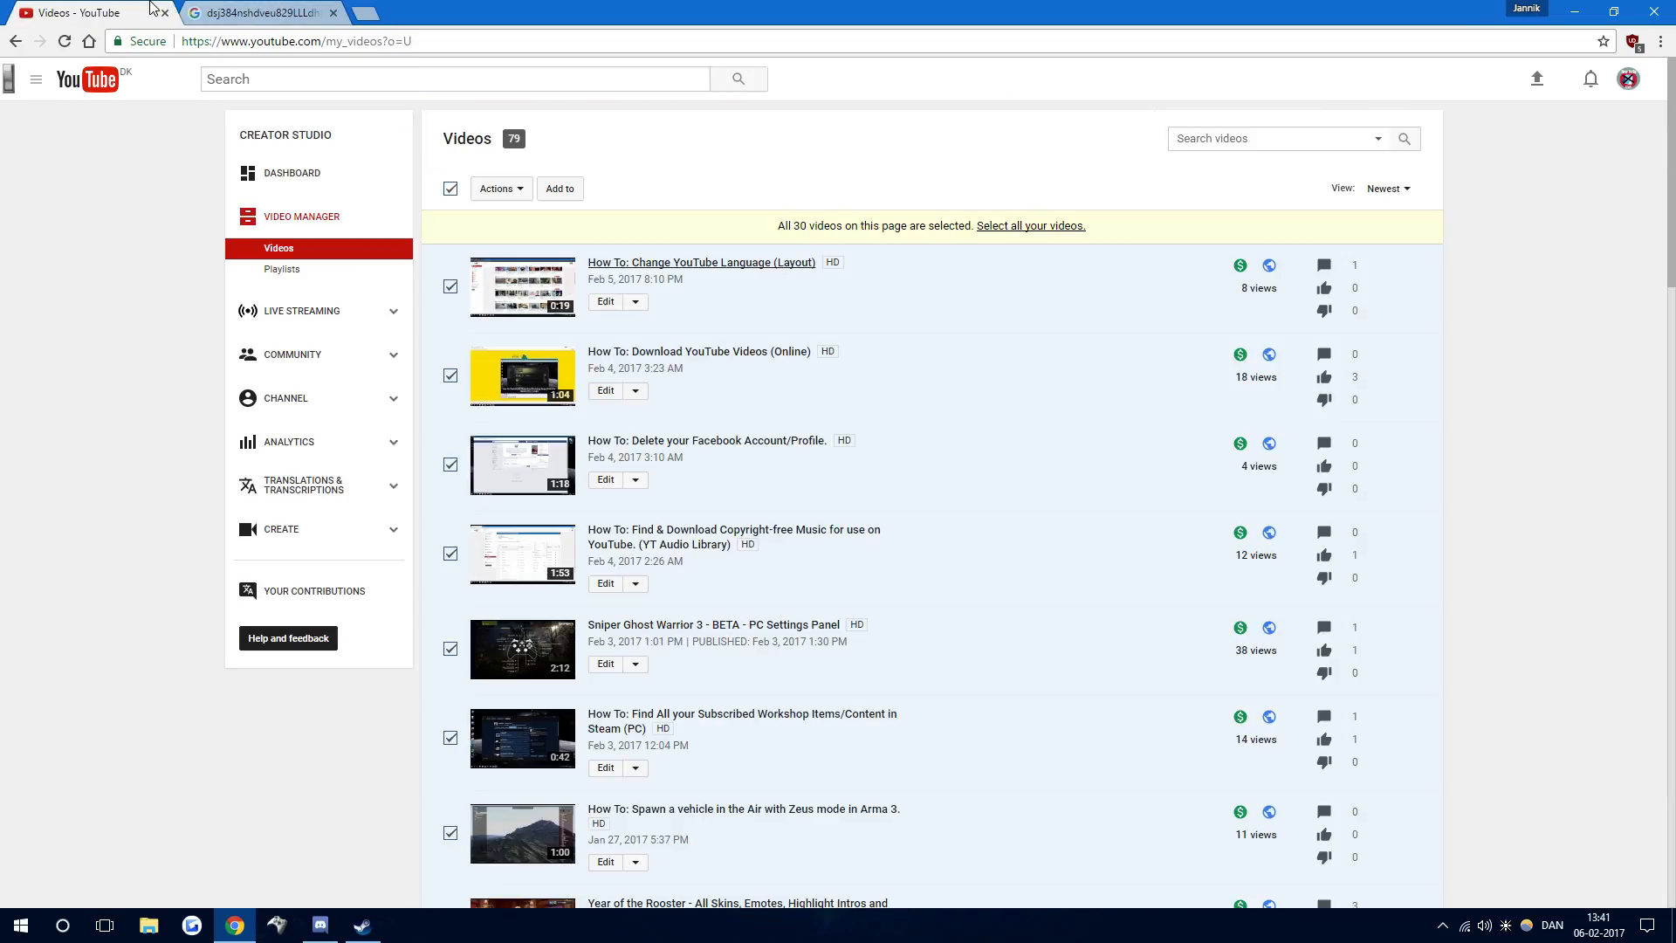
pyautogui.moveTo(91, 11)
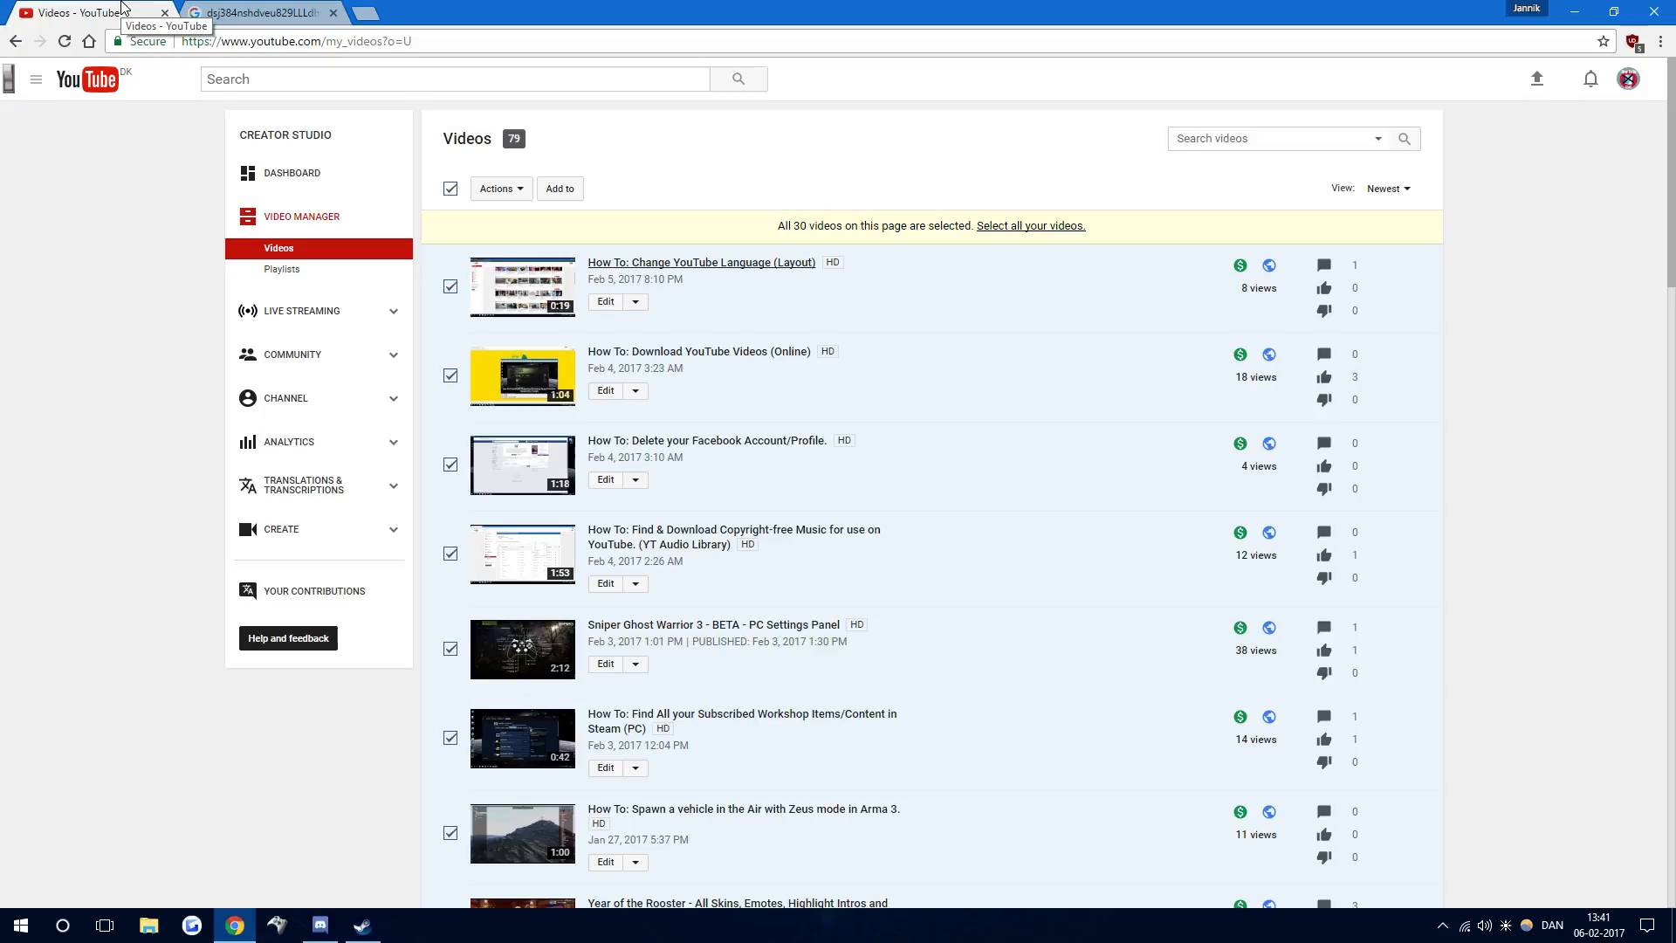
pyautogui.moveTo(257, 12)
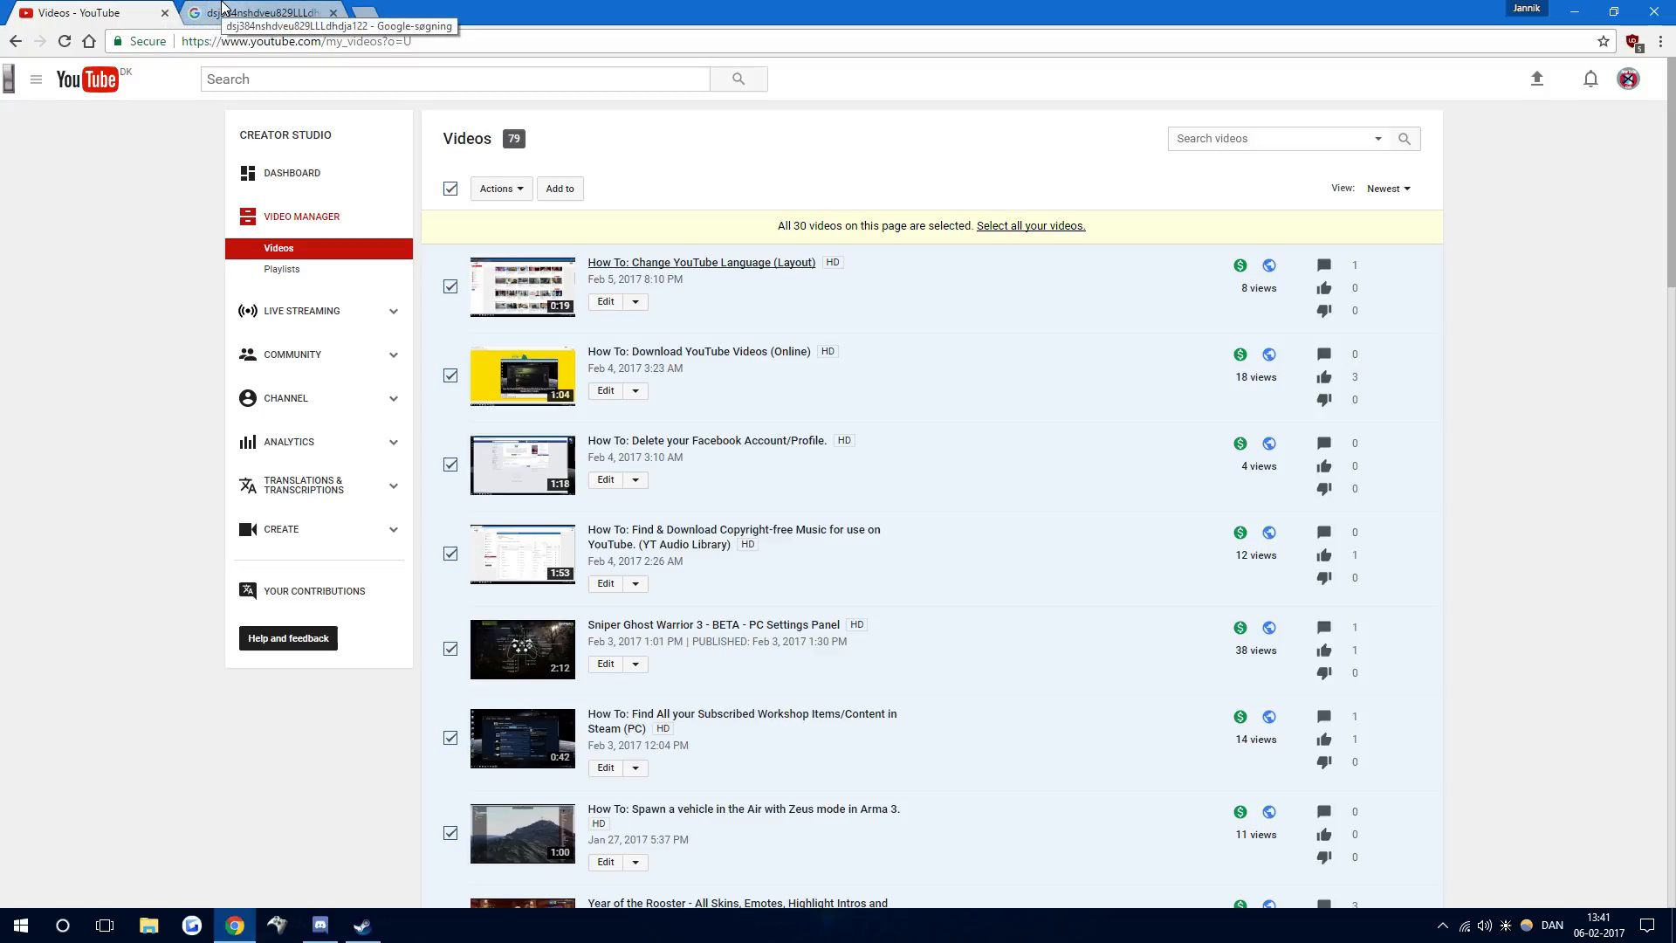
# Switch to the Google results tab for dsj384nshdveu829LLLdhdja122, showing one YouTube match
pyautogui.click(257, 11)
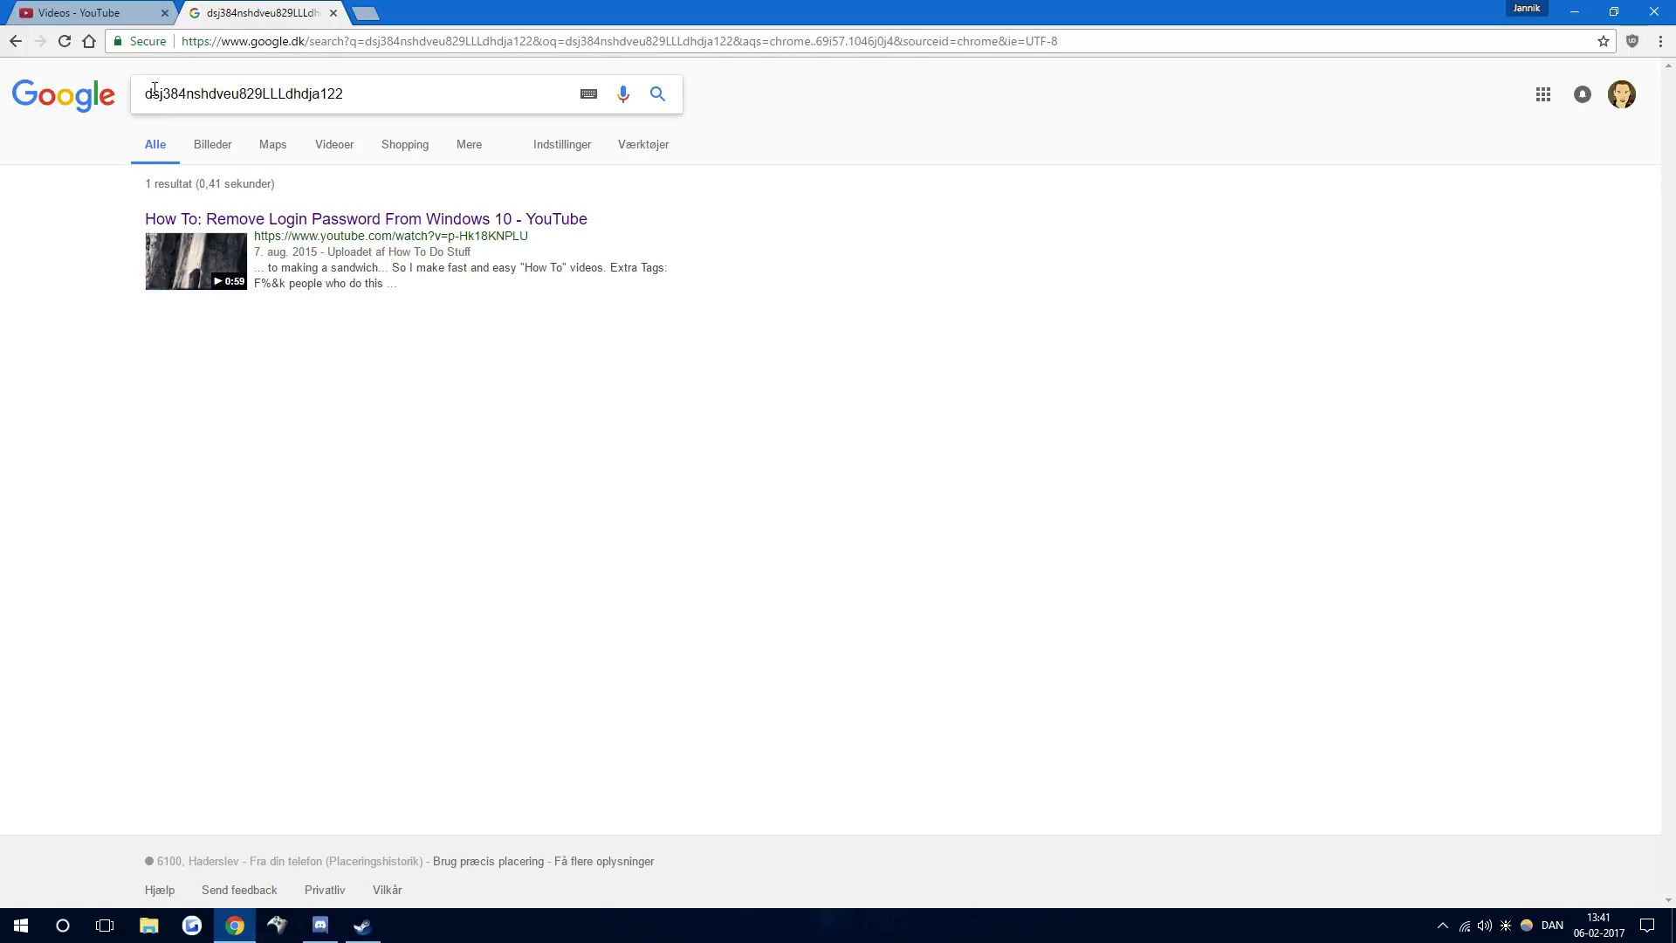
pyautogui.moveTo(297, 415)
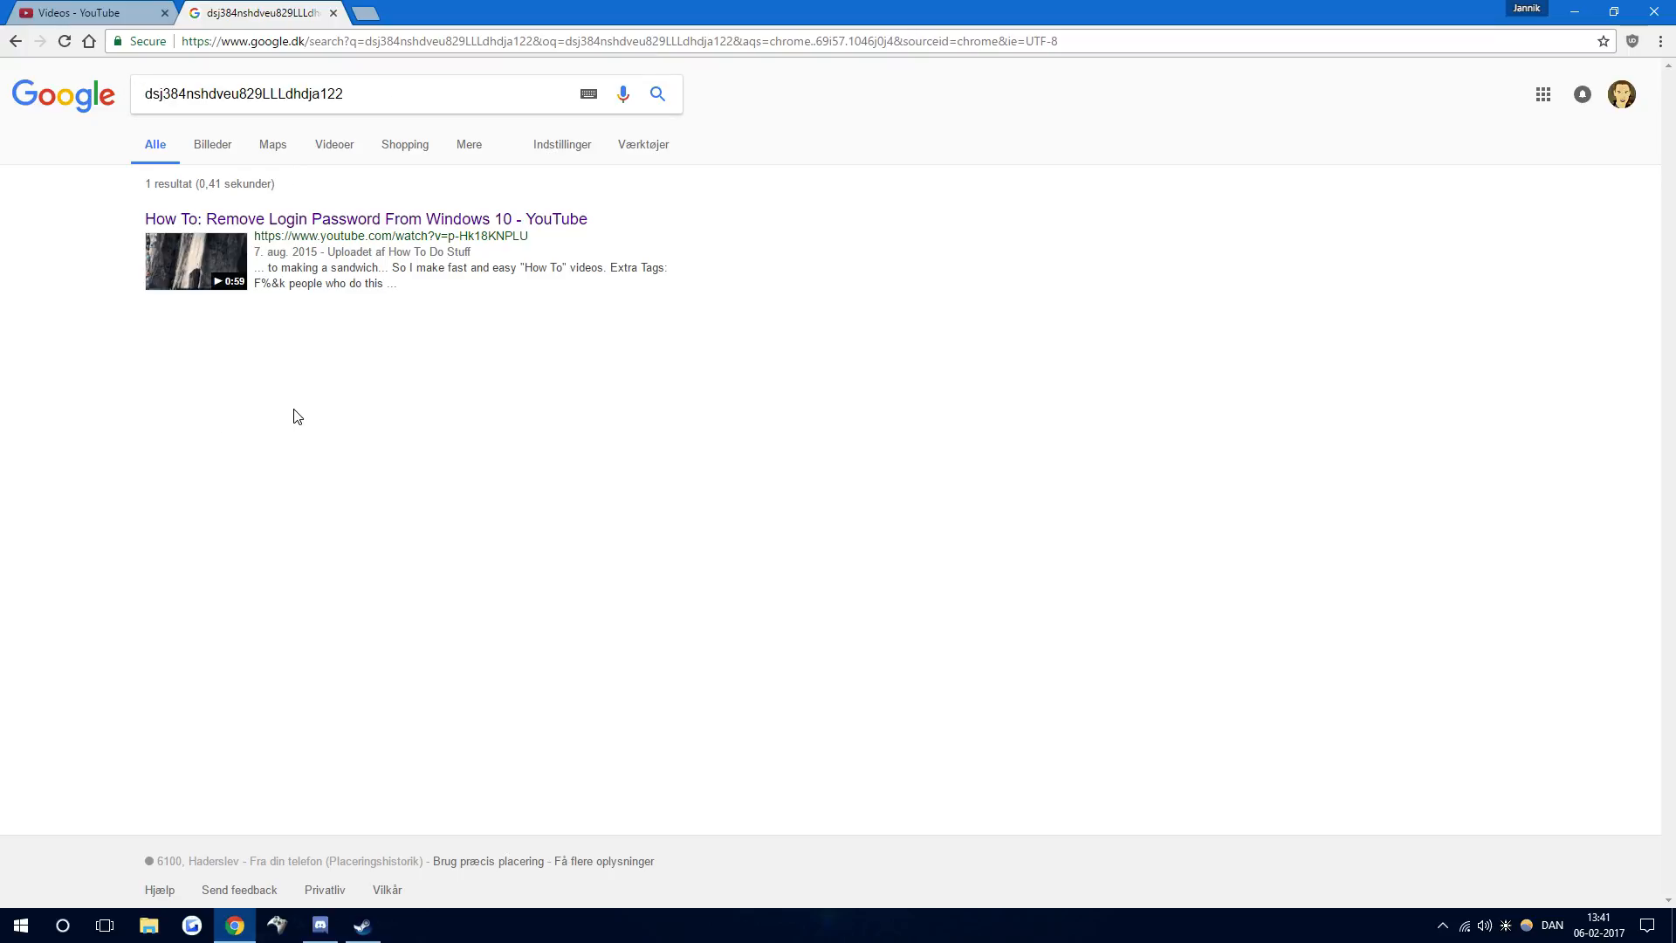
pyautogui.moveTo(242, 243)
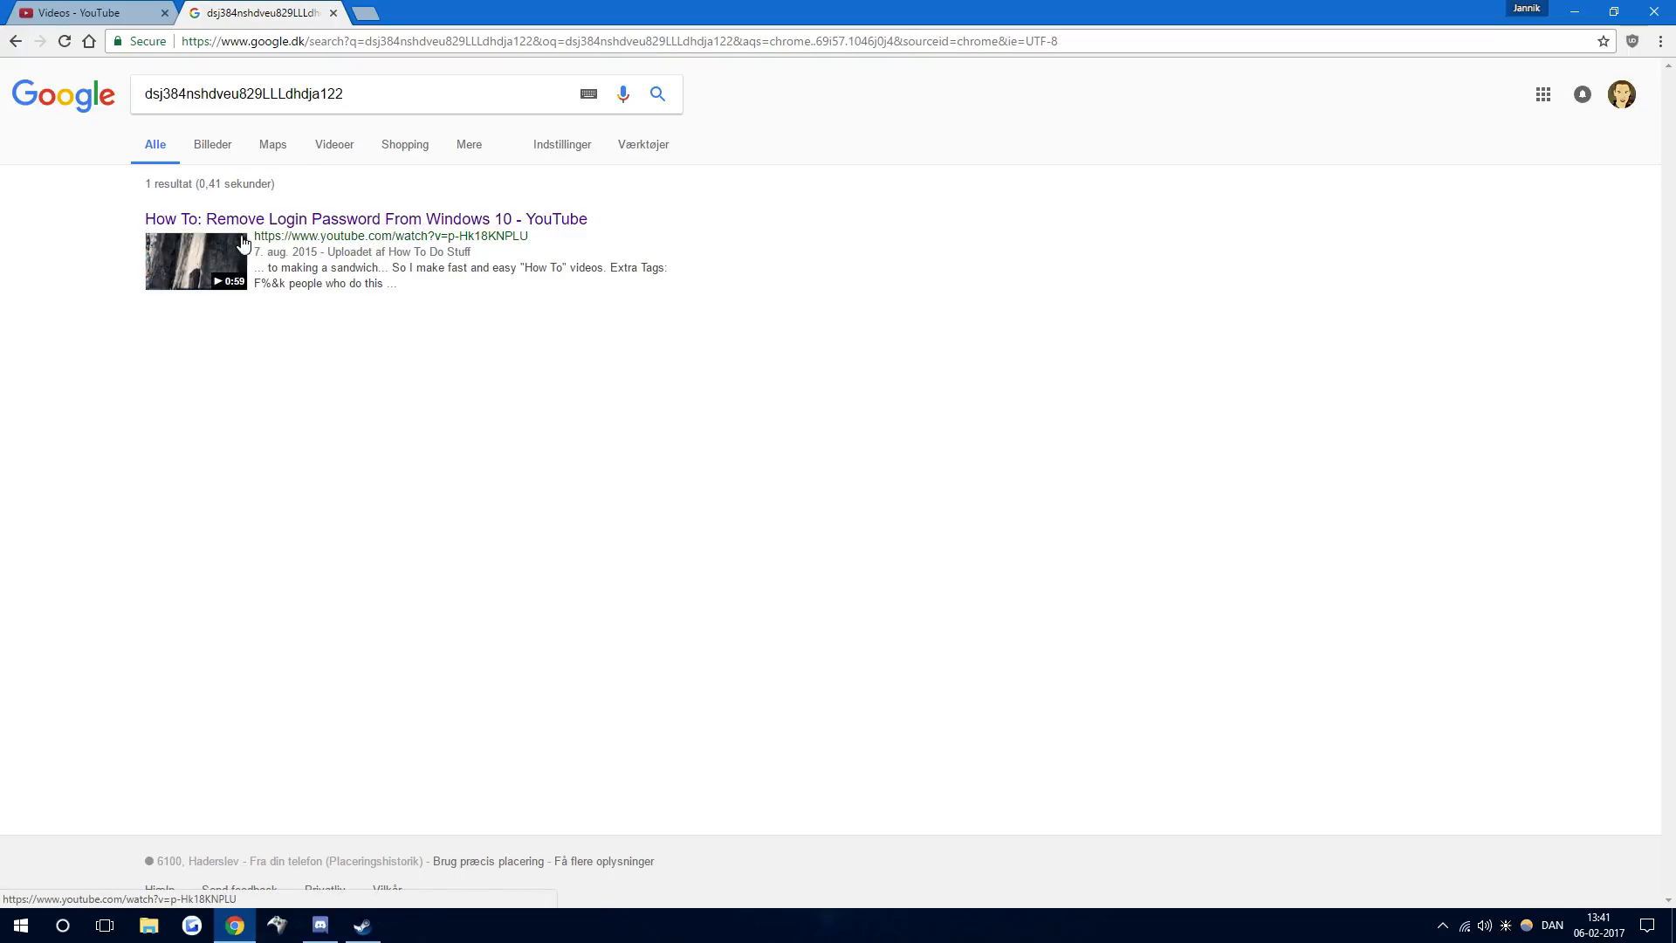
pyautogui.moveTo(381, 330)
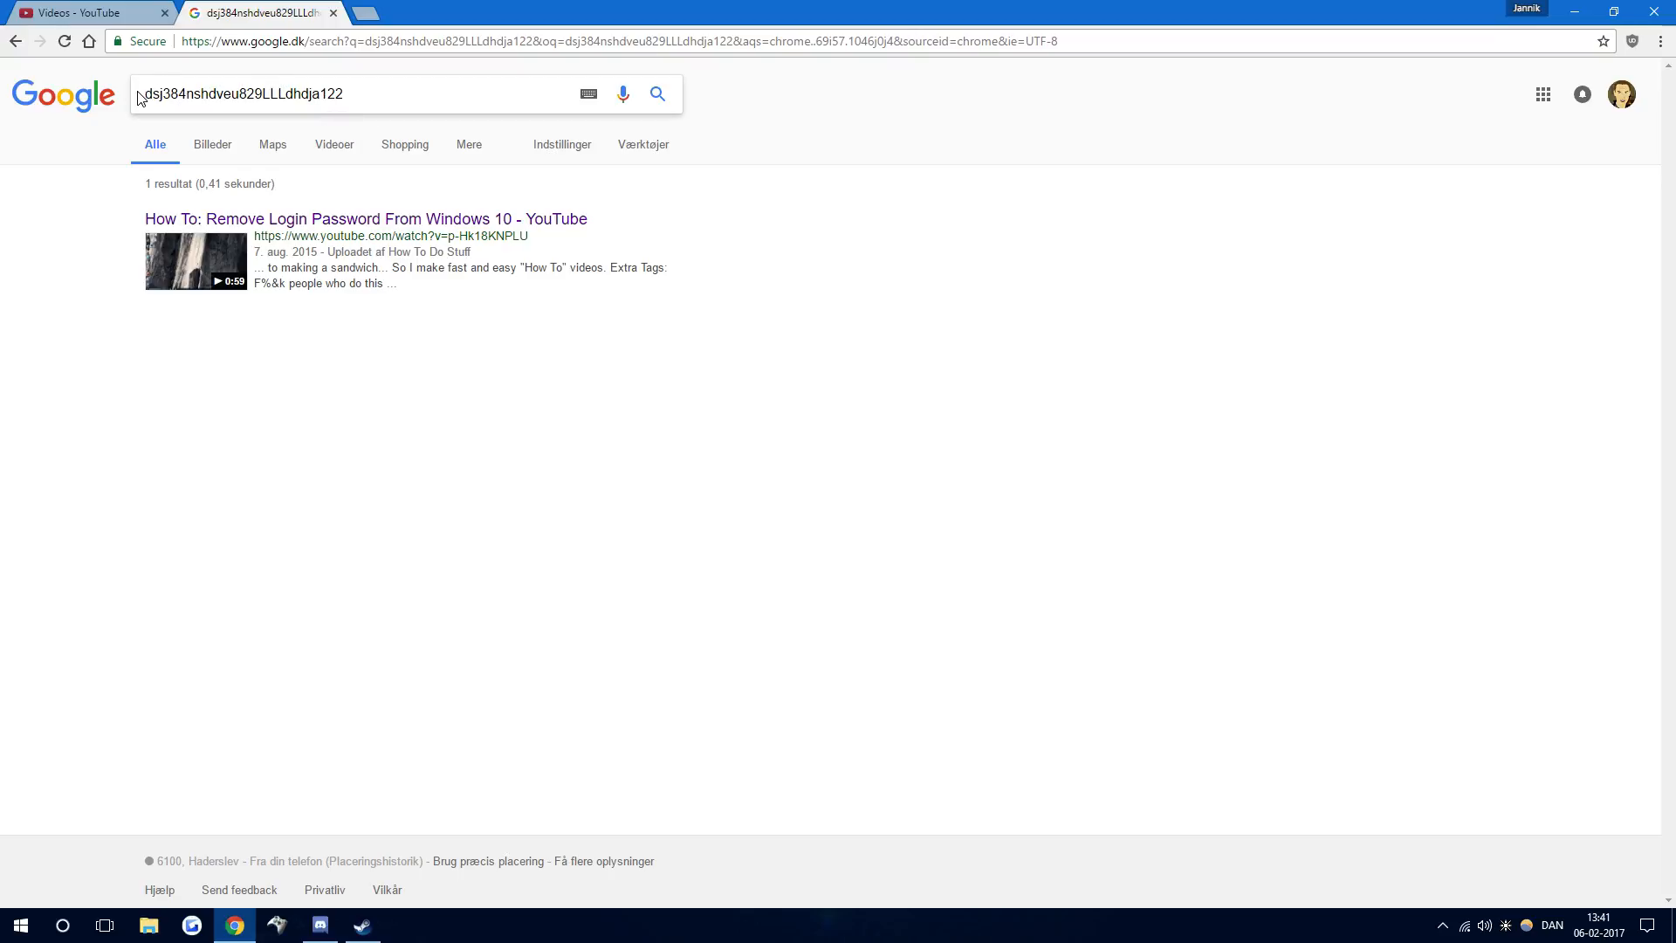
pyautogui.moveTo(404, 147)
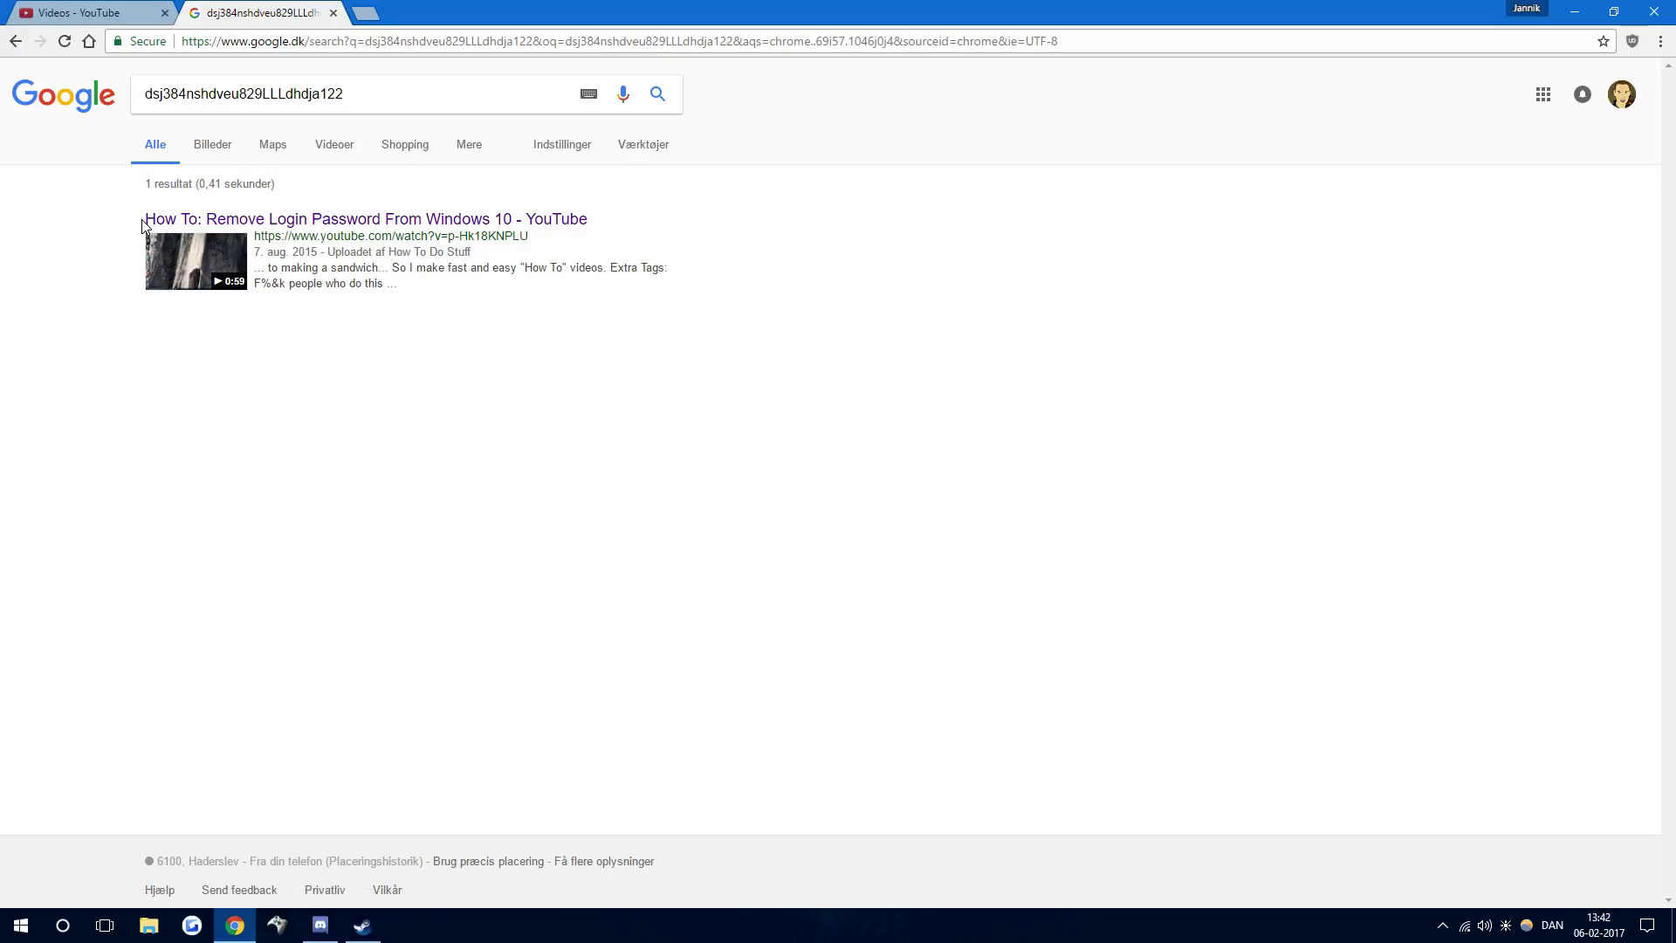
pyautogui.moveTo(332, 252)
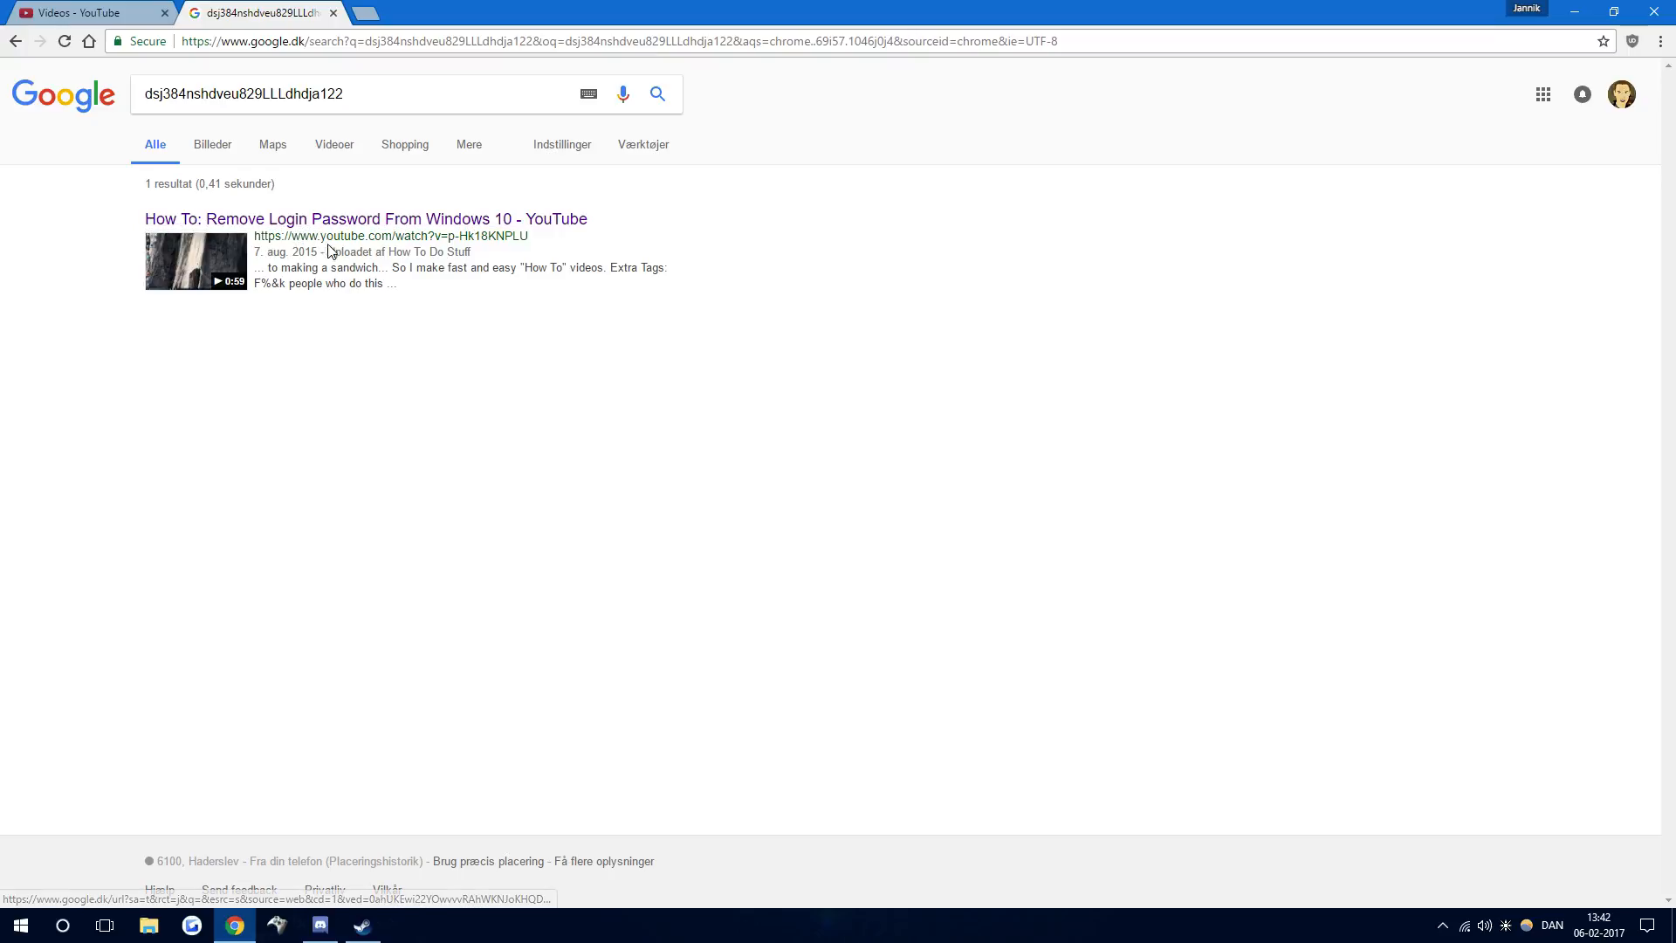
pyautogui.moveTo(271, 271)
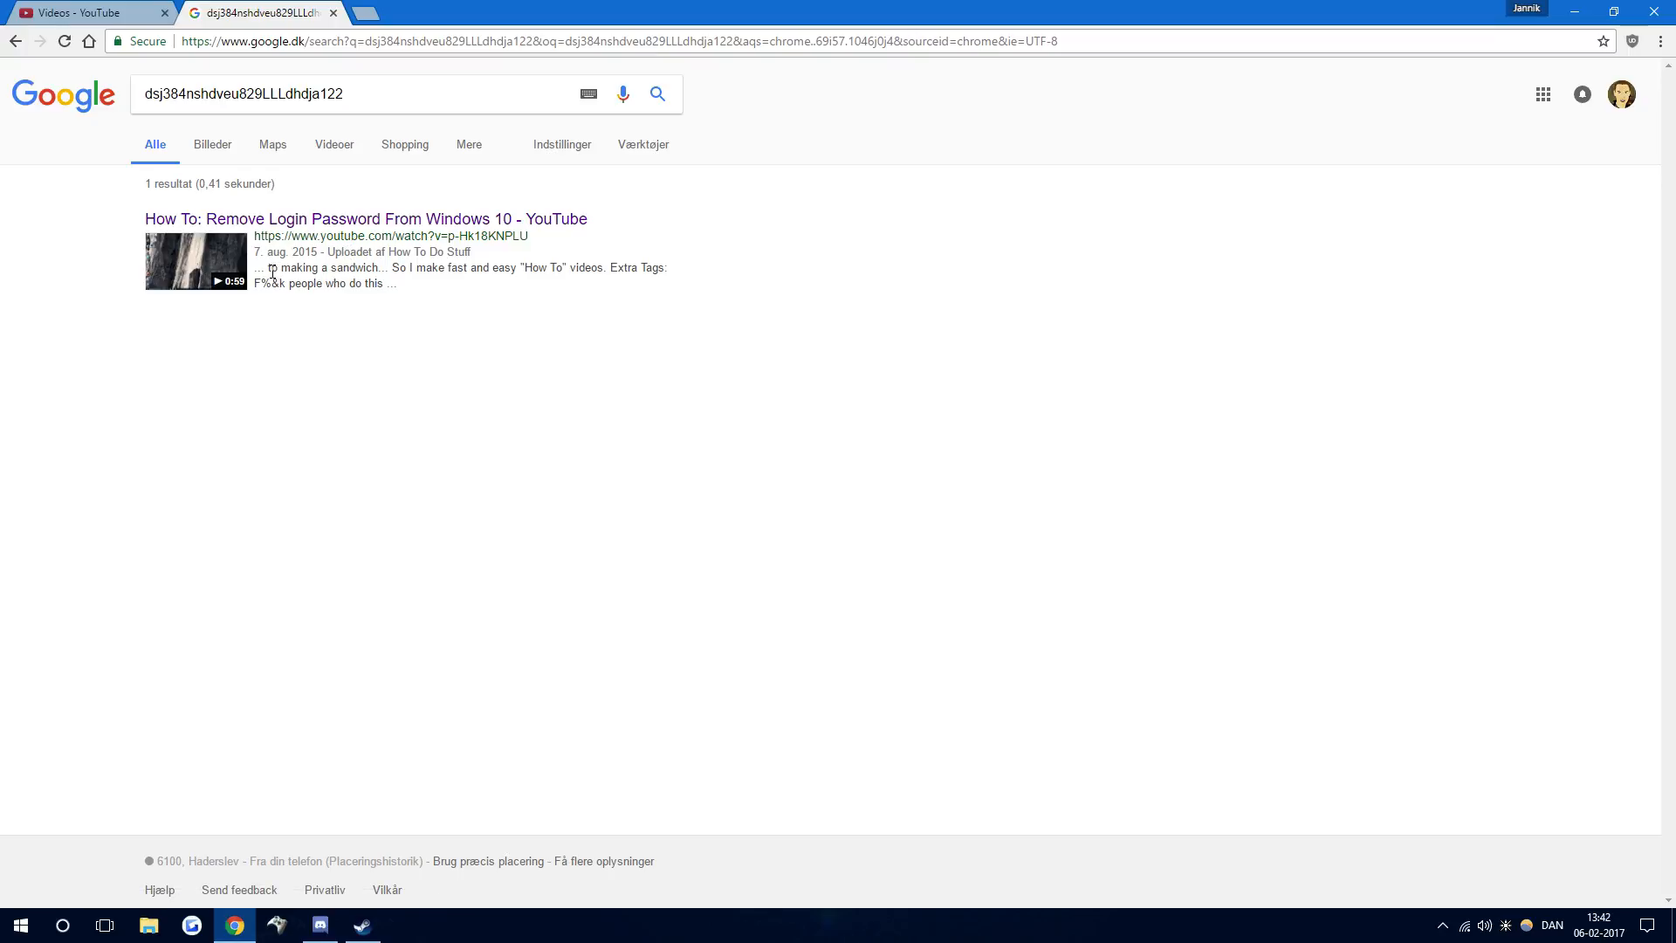
pyautogui.moveTo(580, 398)
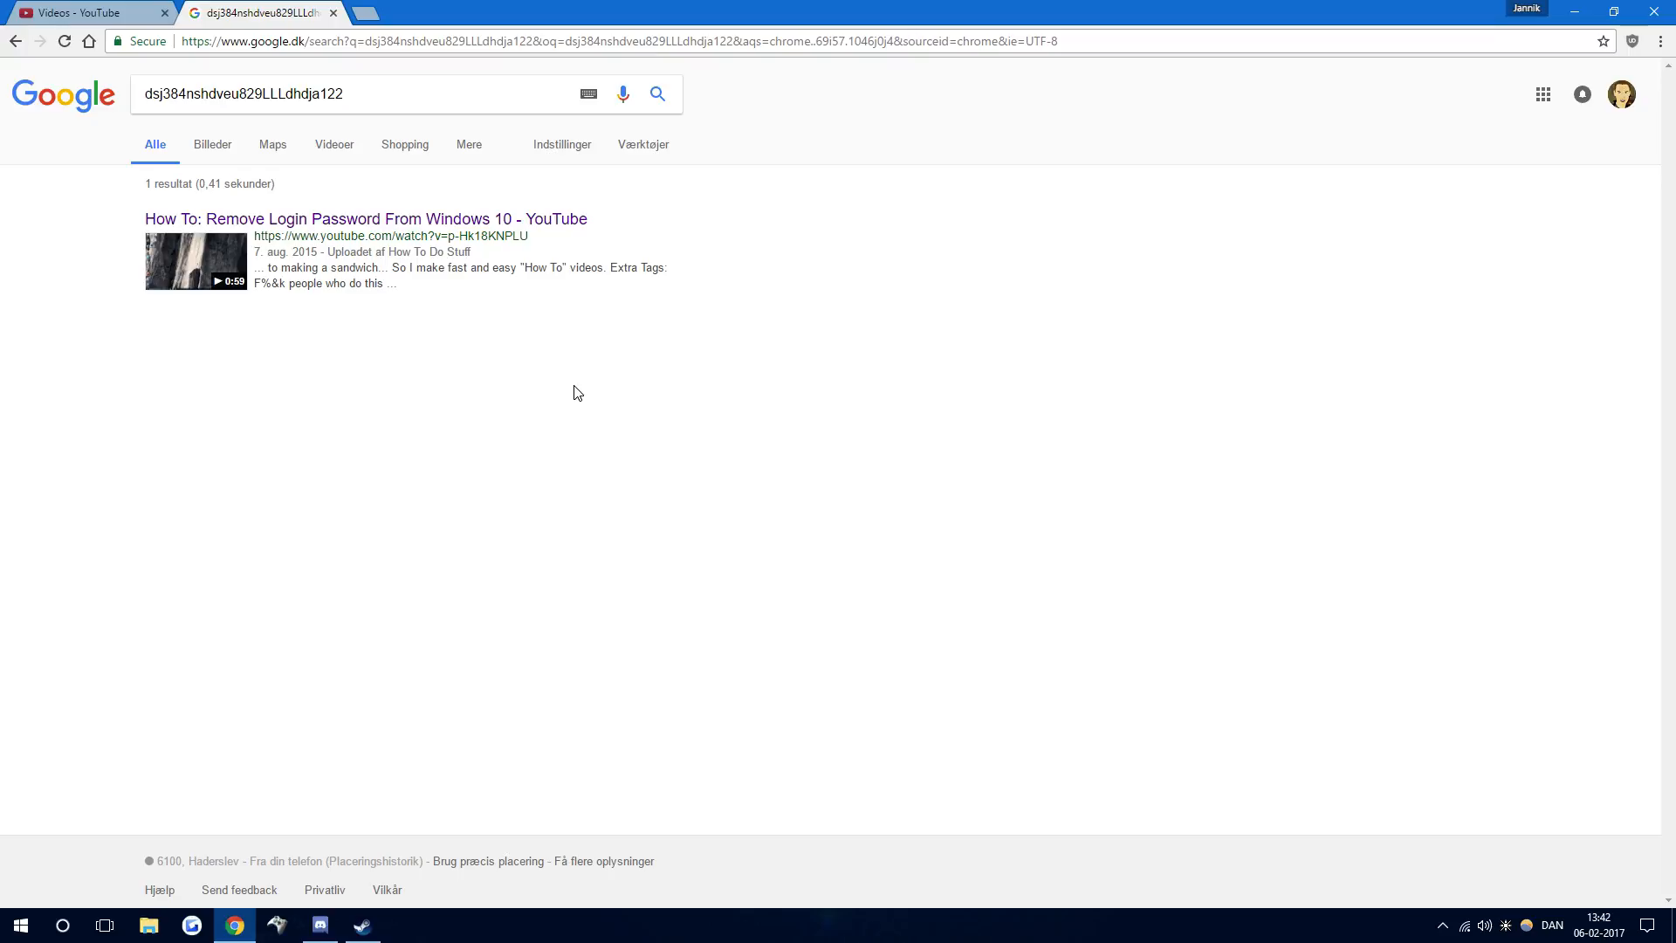
pyautogui.moveTo(660, 94)
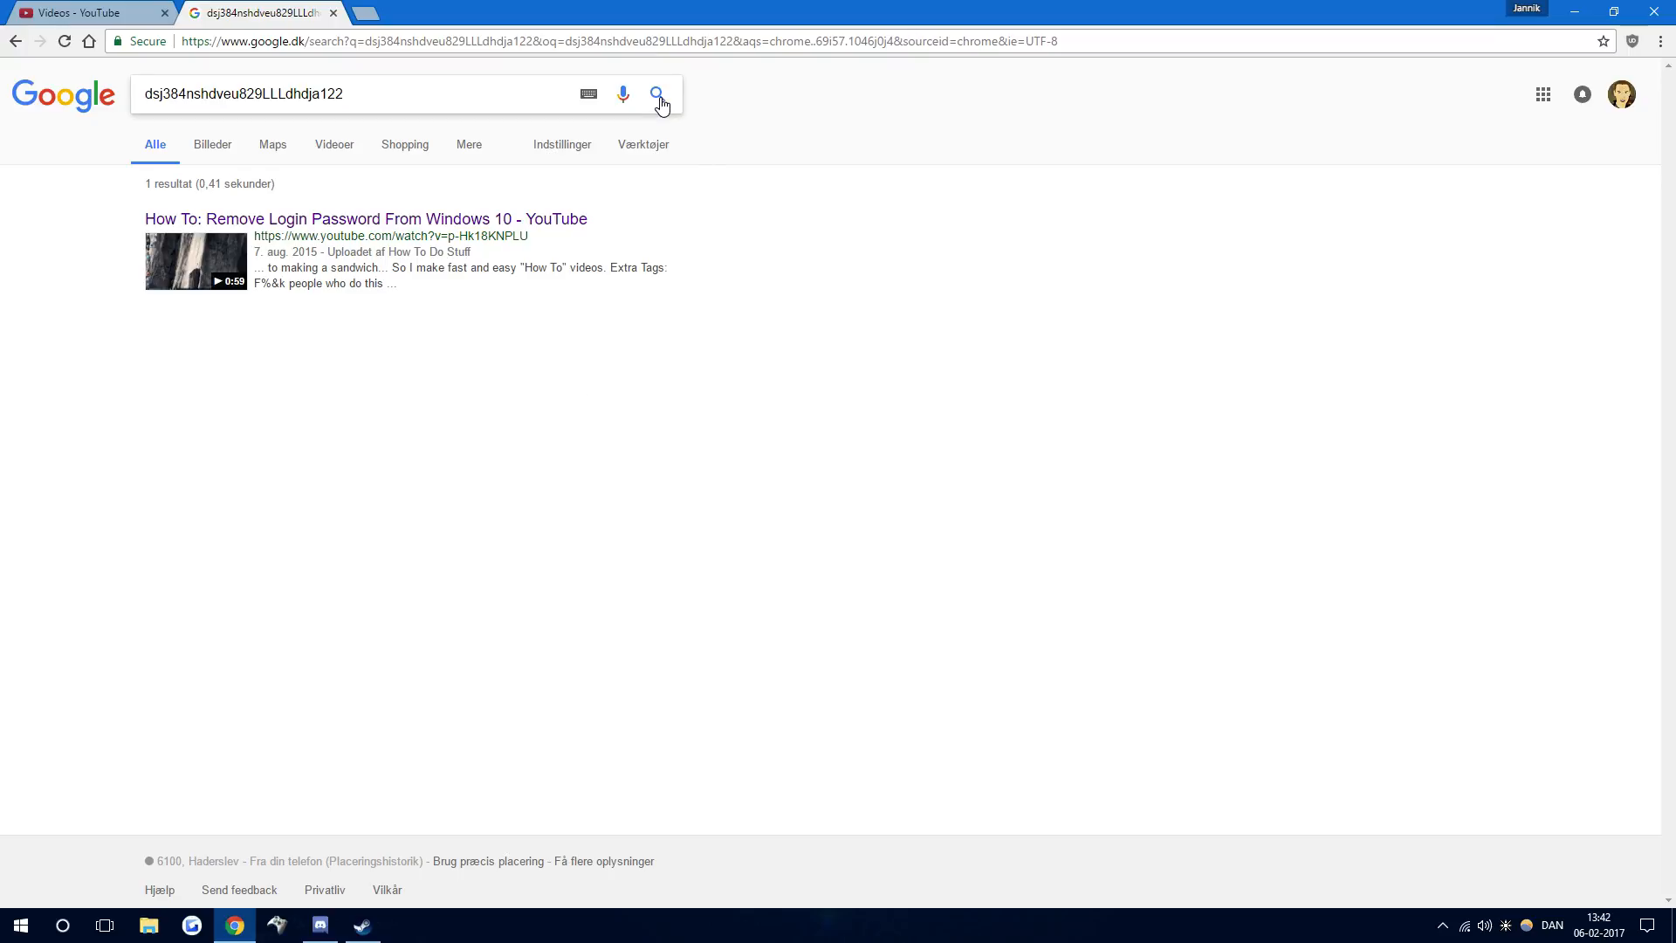
# Re-run the dsj384nshdveu829LLLdhdja122 search, now returning six YouTube videos
pyautogui.click(659, 95)
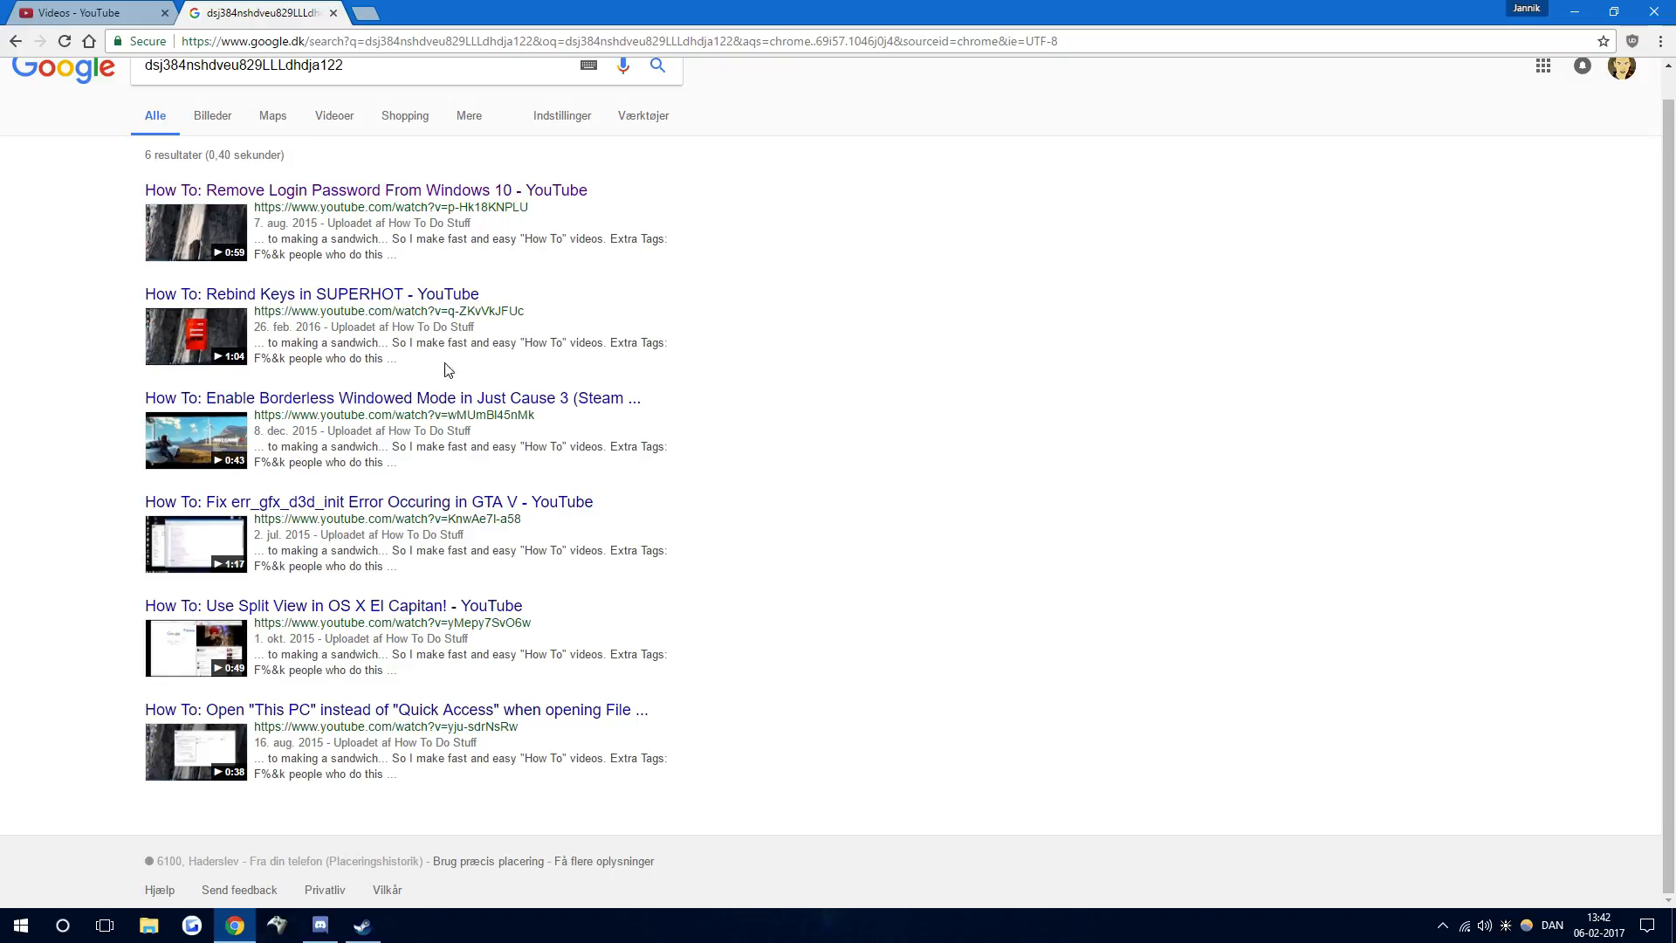
pyautogui.moveTo(881, 347)
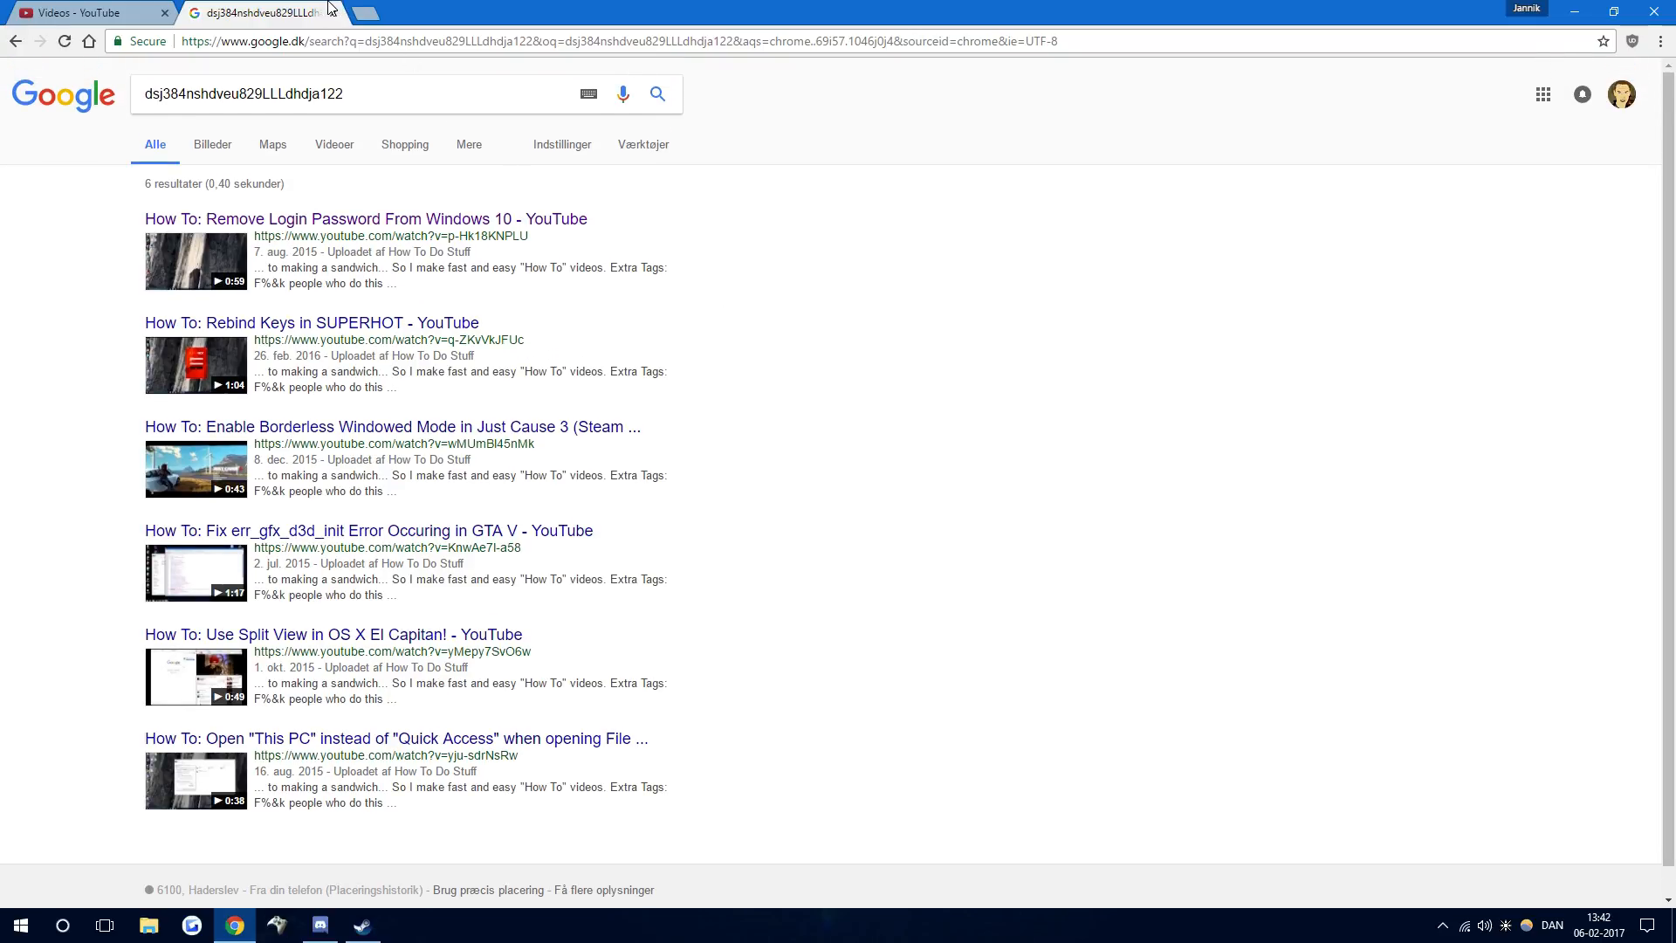
pyautogui.tripleClick(244, 94)
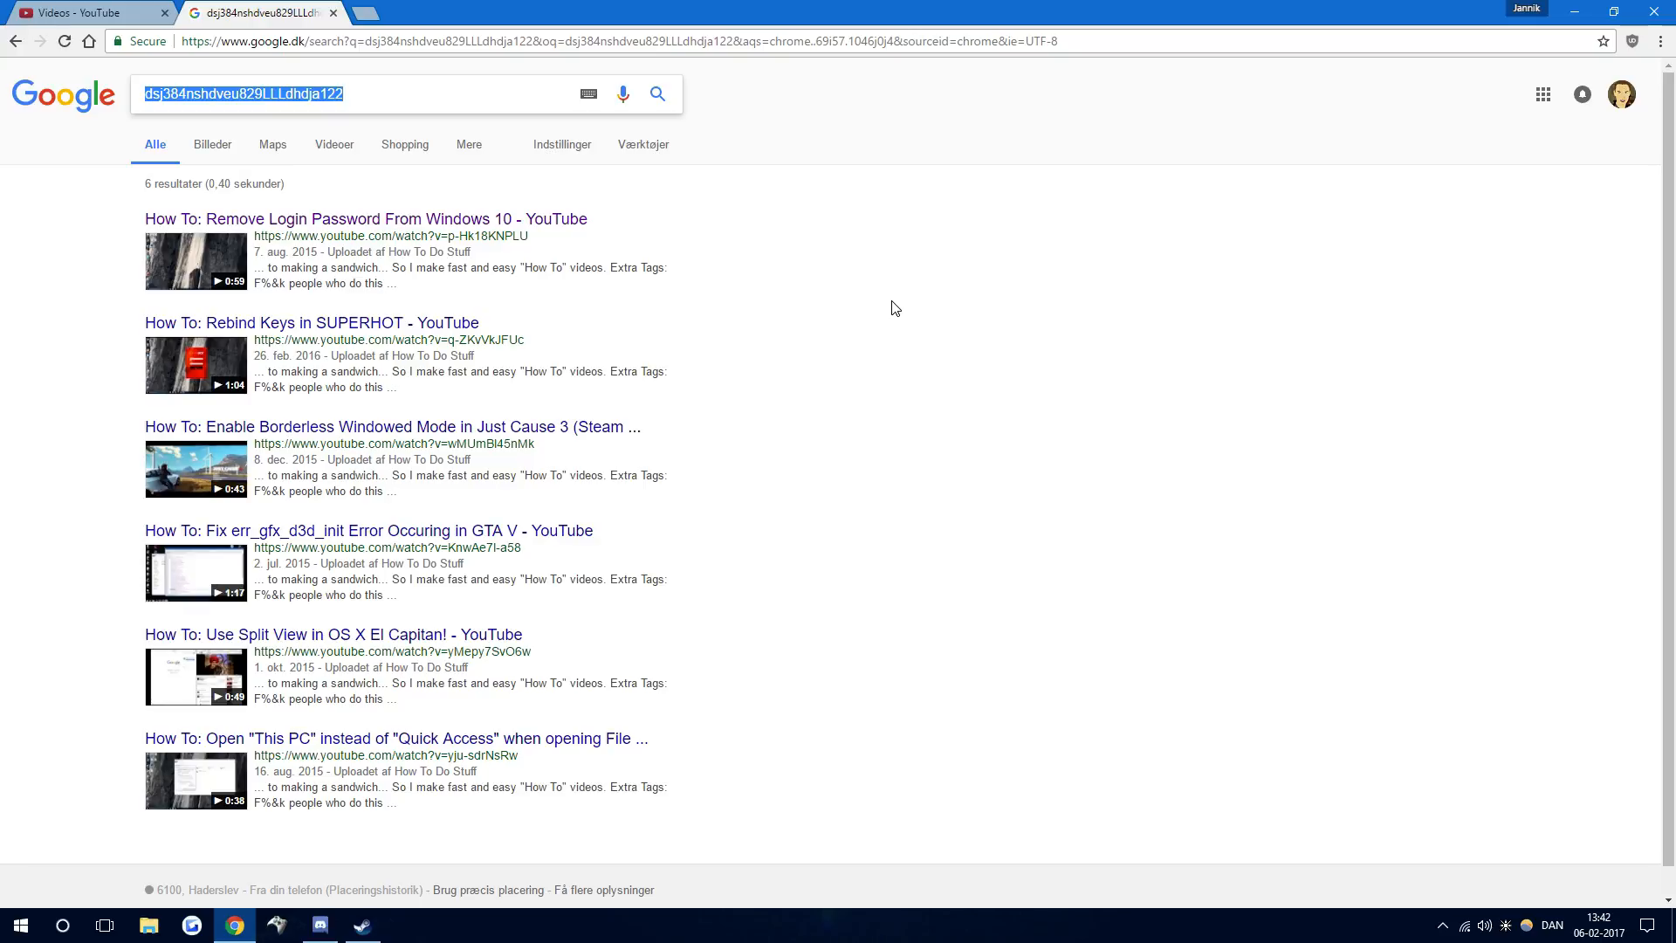
pyautogui.click(895, 308)
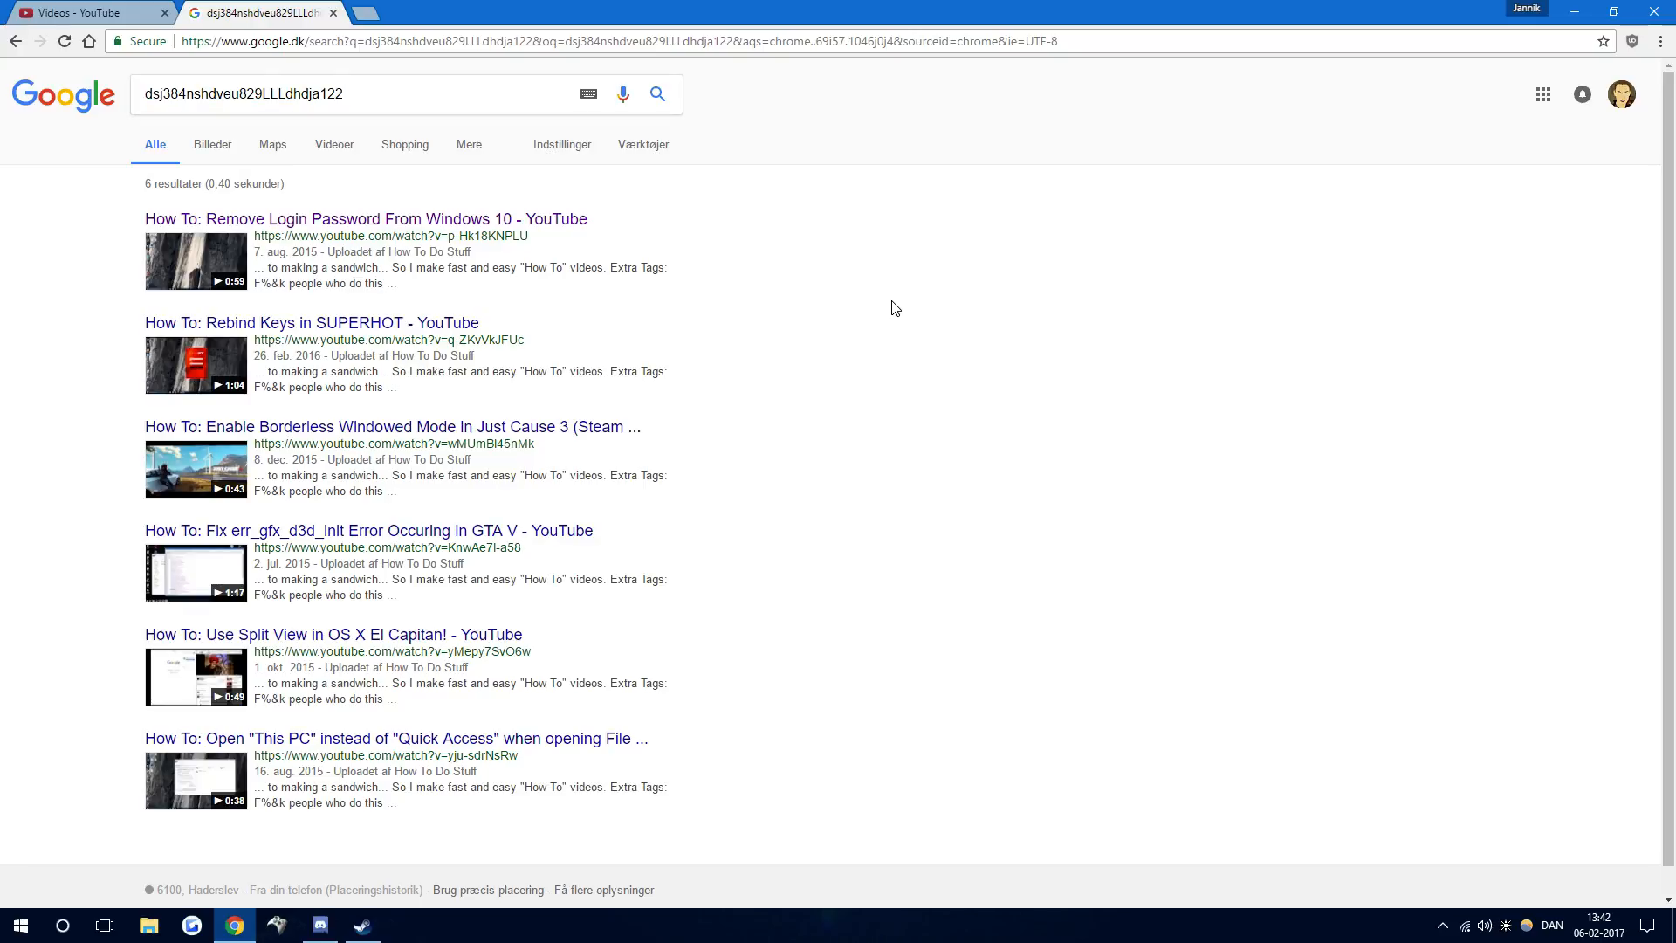
pyautogui.moveTo(853, 290)
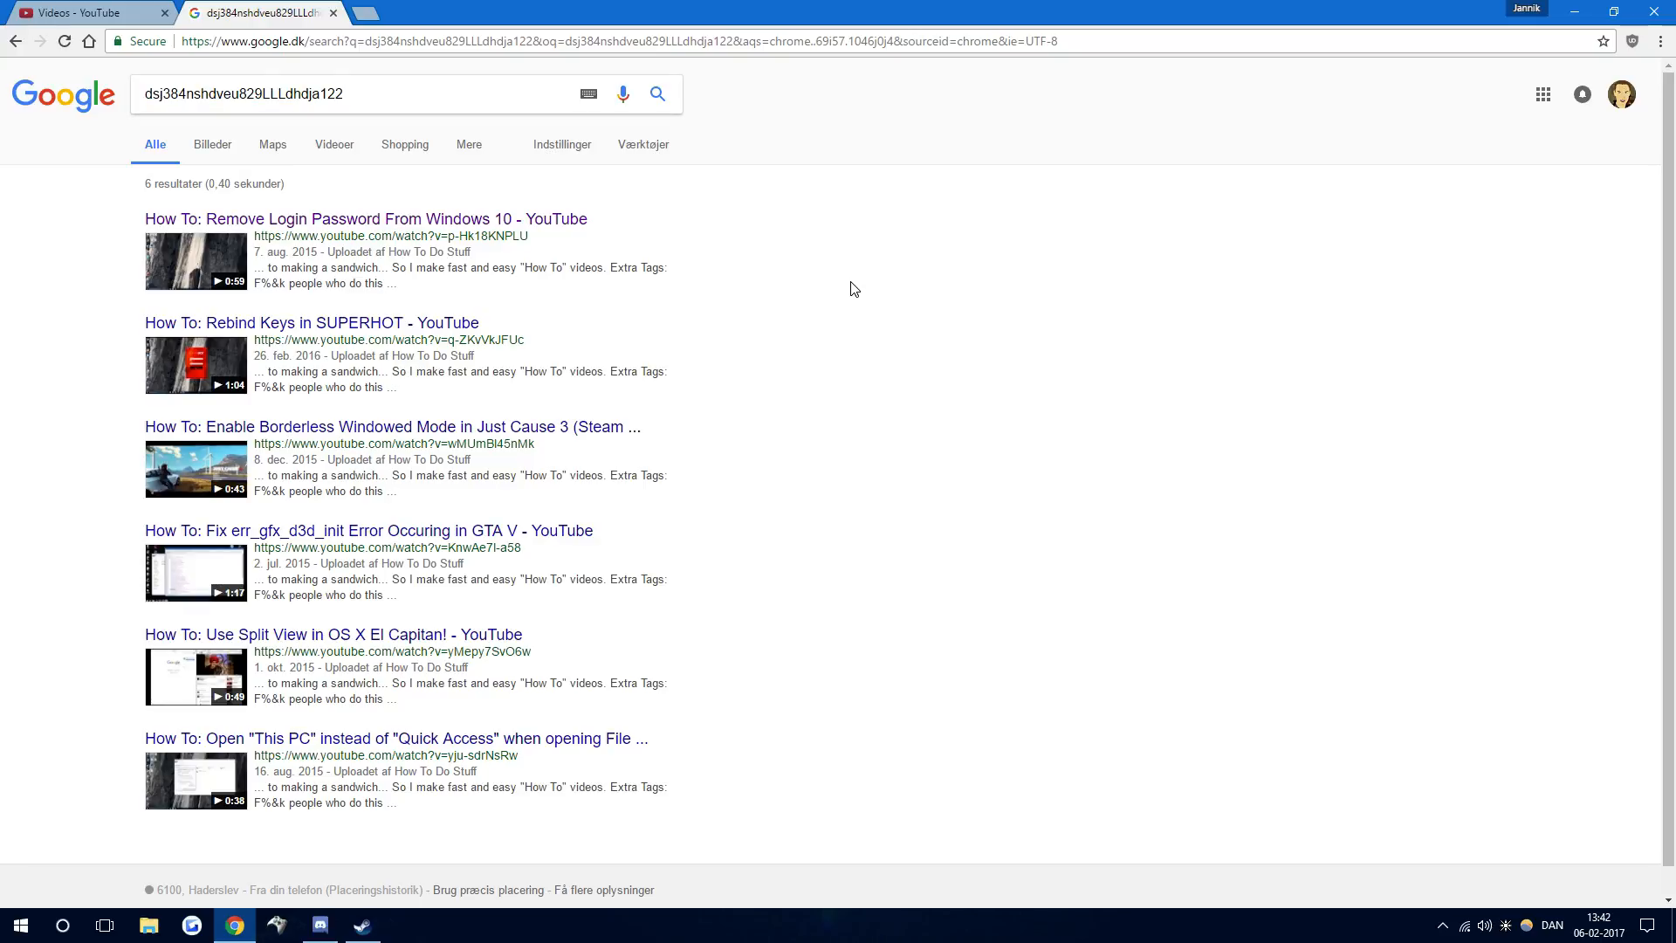